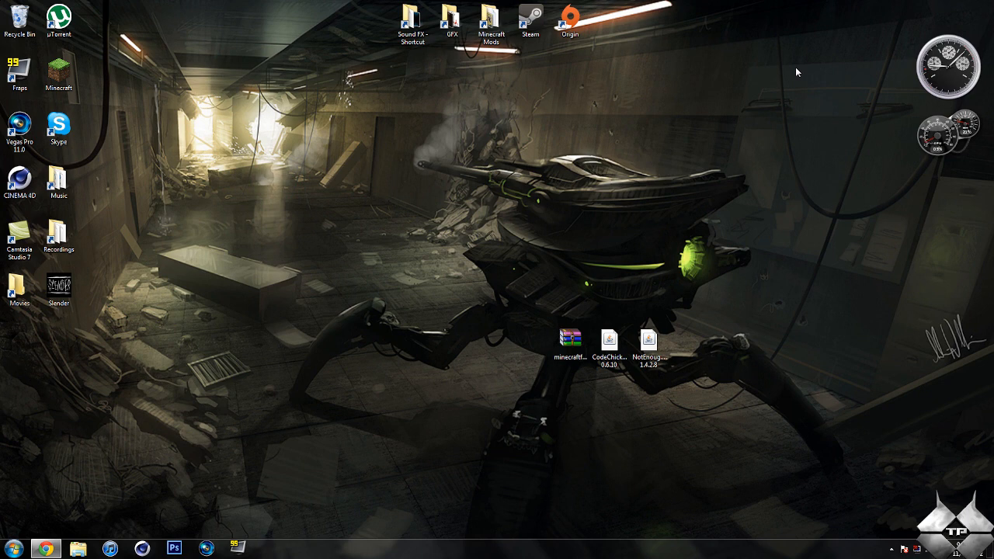
pyautogui.moveTo(785, 86)
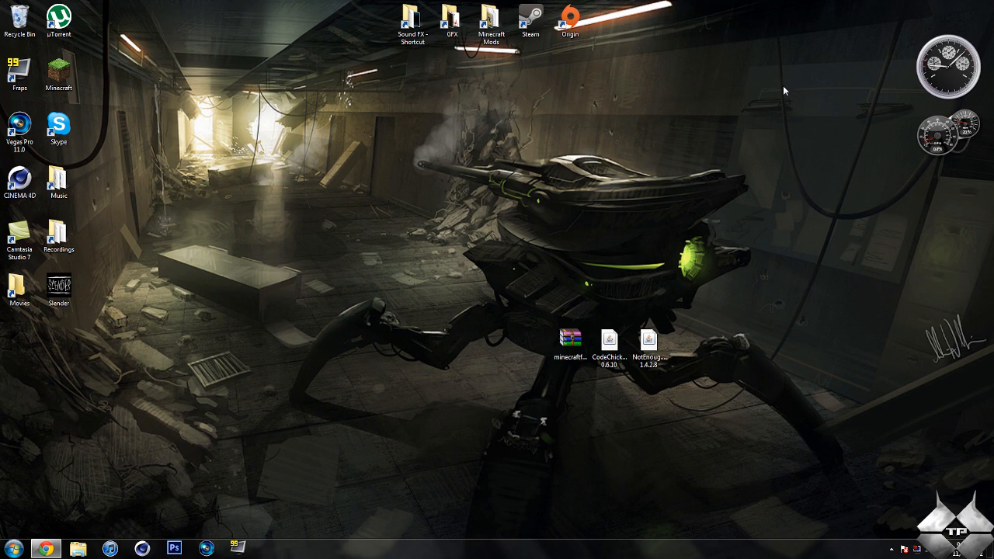
# Launch Minecraft from the desktop shortcut and log in through the launcher.
pyautogui.click(59, 74)
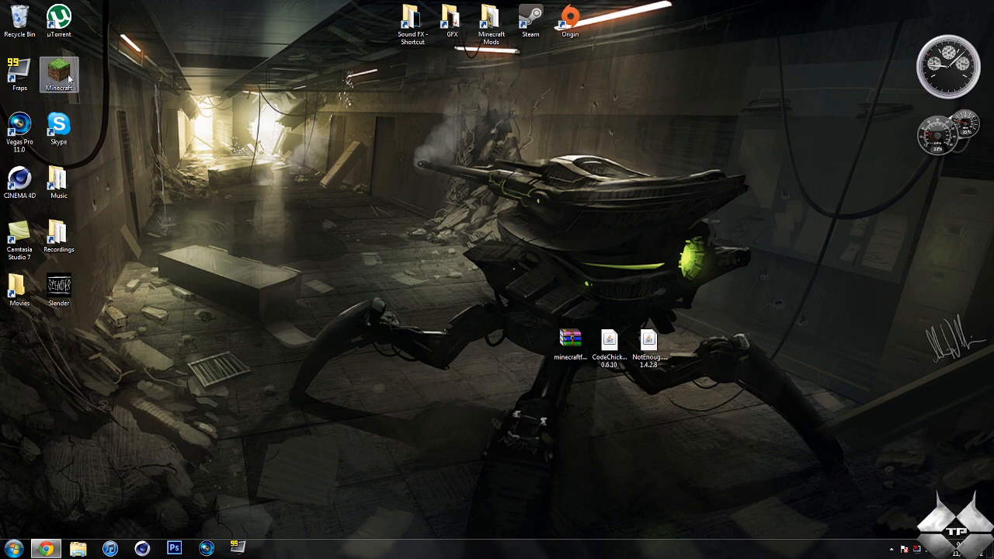
pyautogui.doubleClick(58, 74)
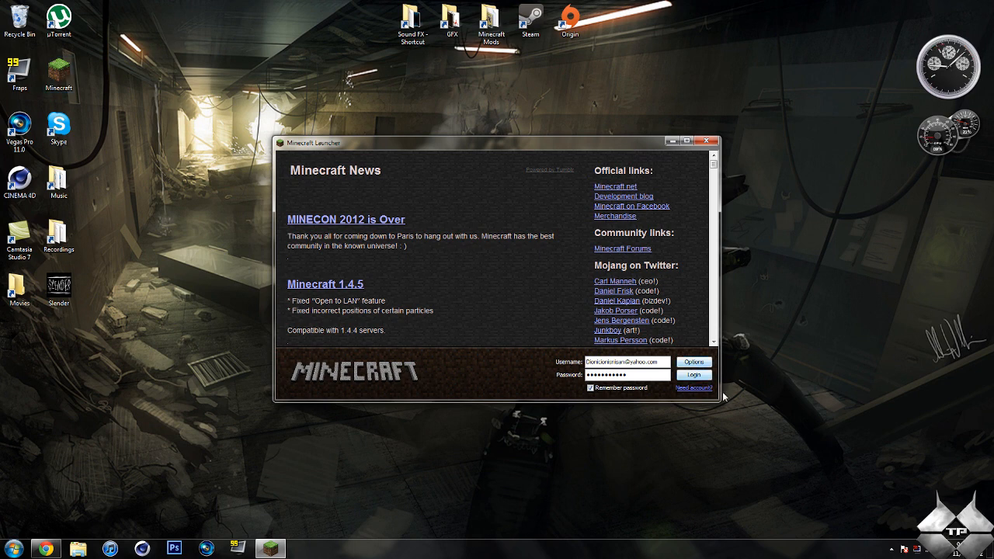
pyautogui.click(693, 375)
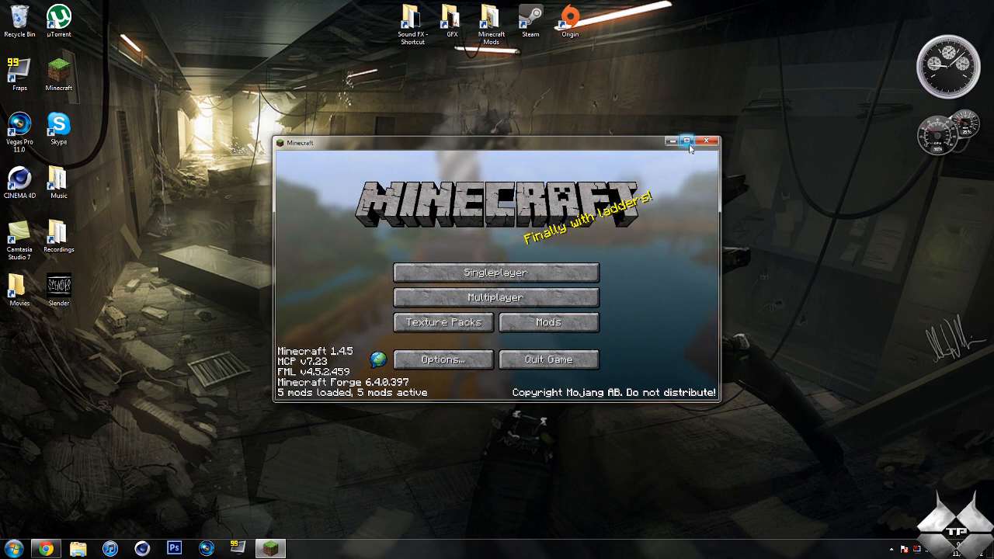
# Maximize the game window and load the Beautiful wonderland singleplayer world.
pyautogui.click(687, 142)
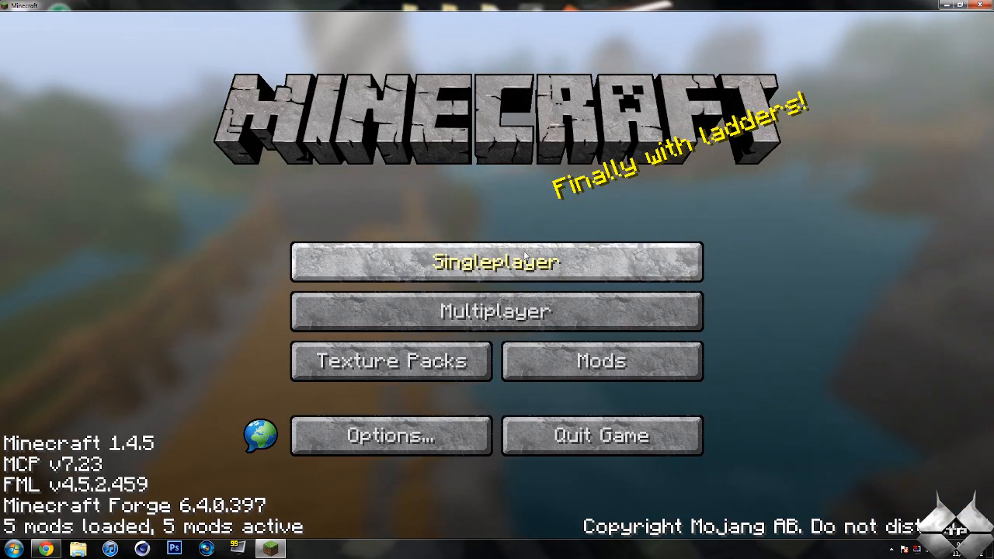
pyautogui.click(497, 262)
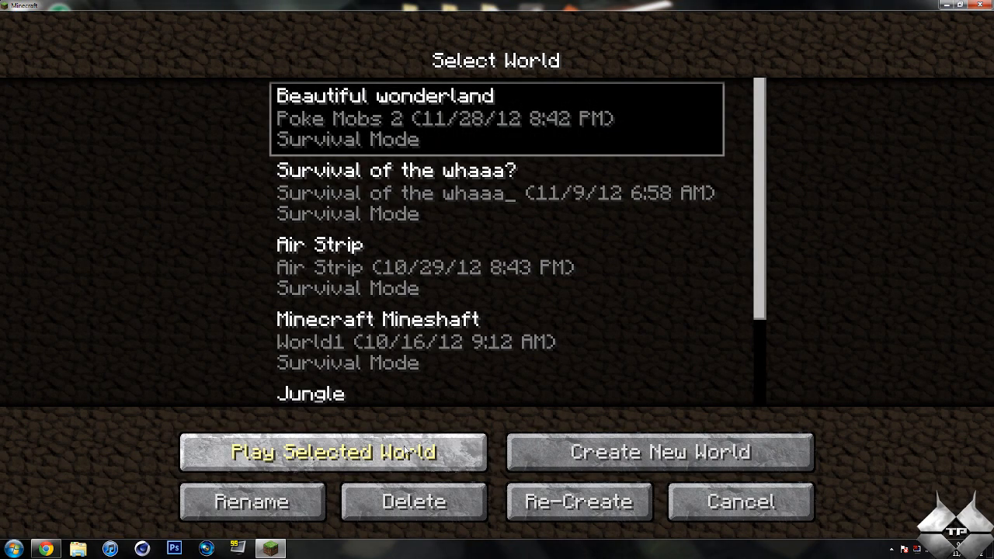
pyautogui.click(739, 501)
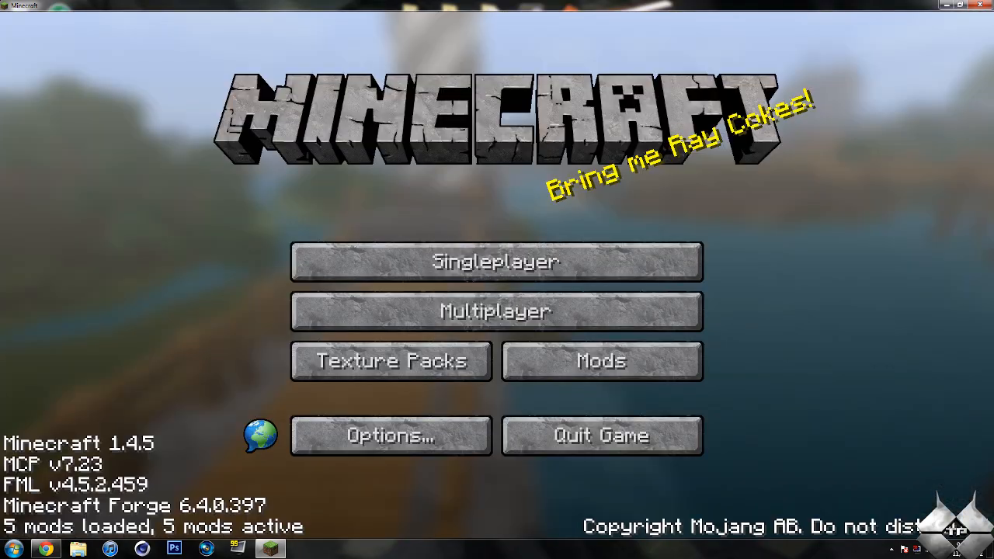
# Enter the world, then toggle NEI creative mode on and back off from the inventory.
pyautogui.click(496, 262)
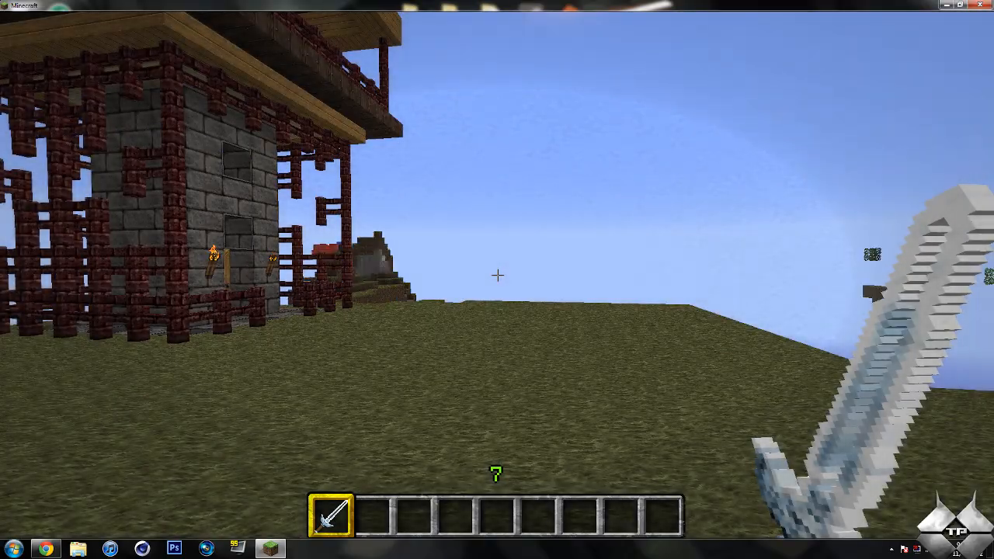
pyautogui.moveTo(497, 276)
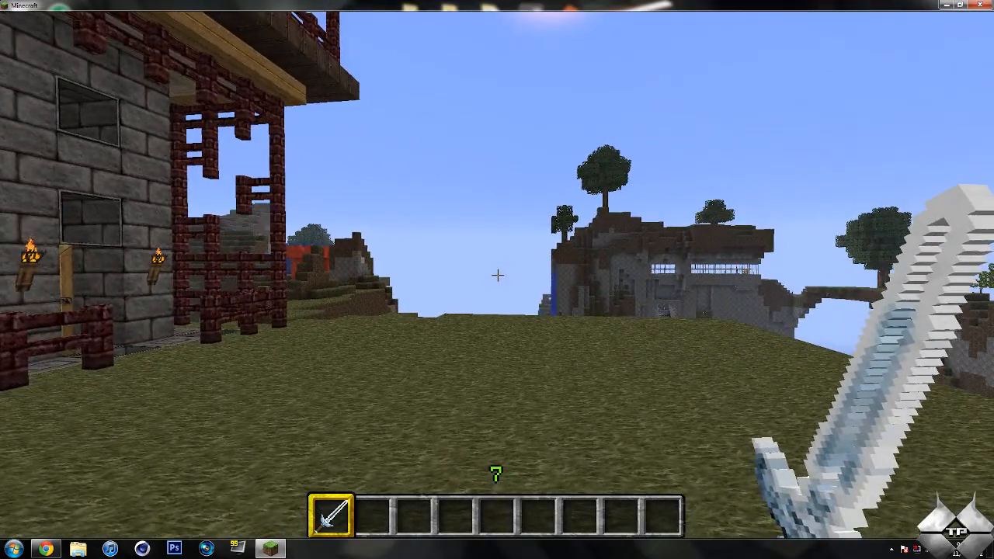
pyautogui.moveTo(497, 280)
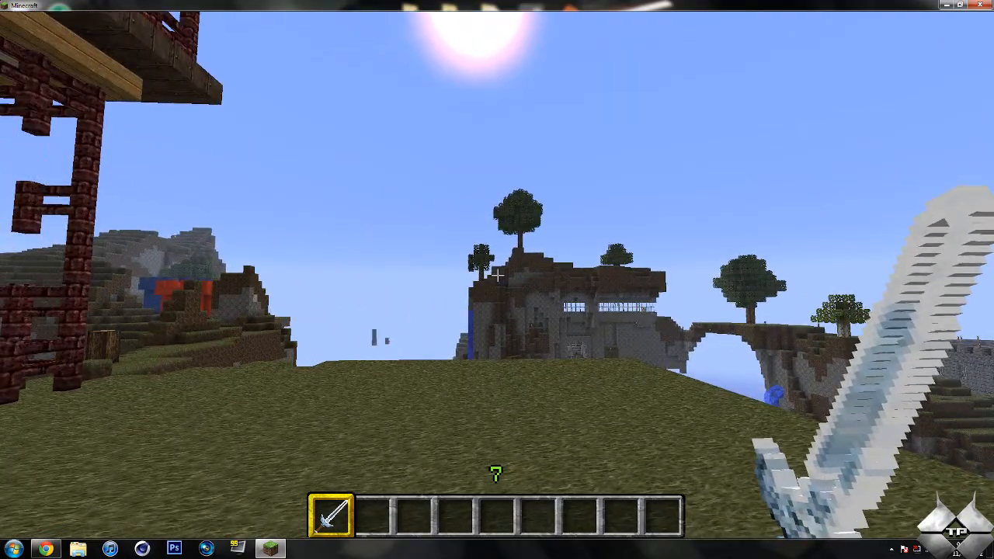
pyautogui.press('e')
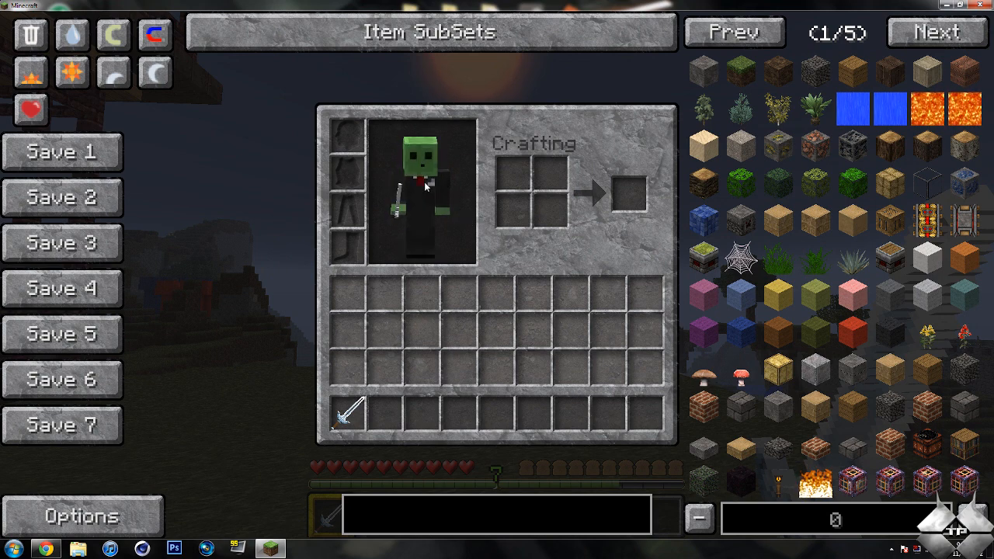
pyautogui.moveTo(113, 34)
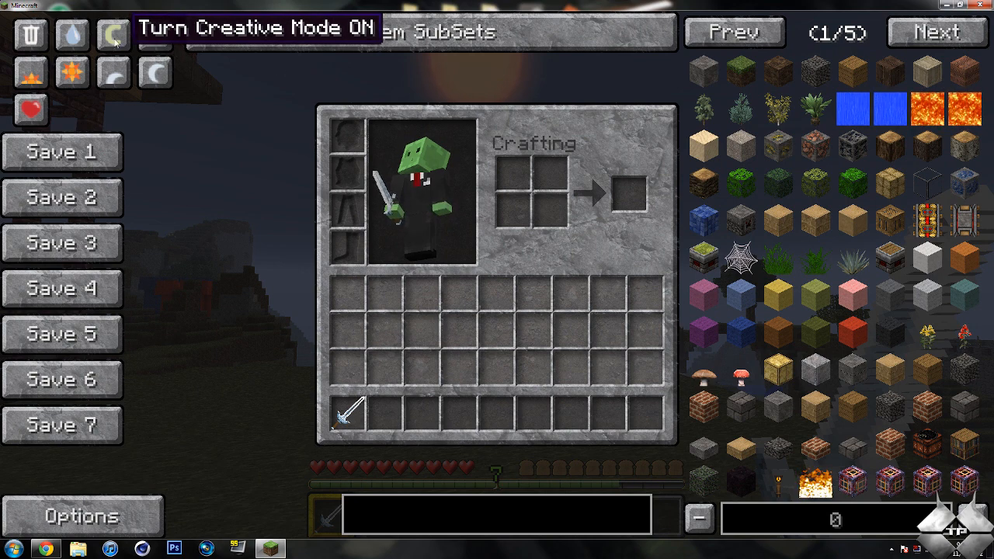
pyautogui.click(113, 34)
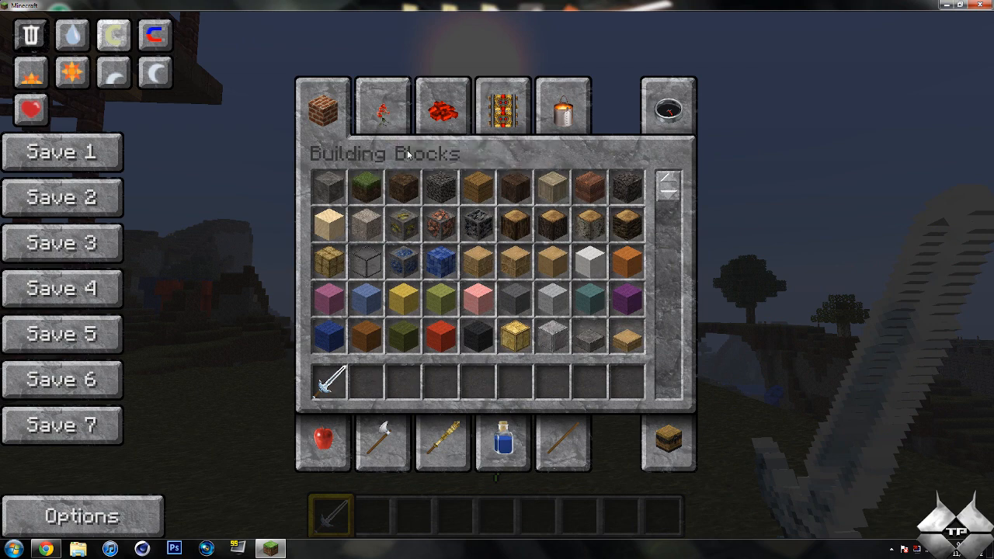
pyautogui.moveTo(113, 36)
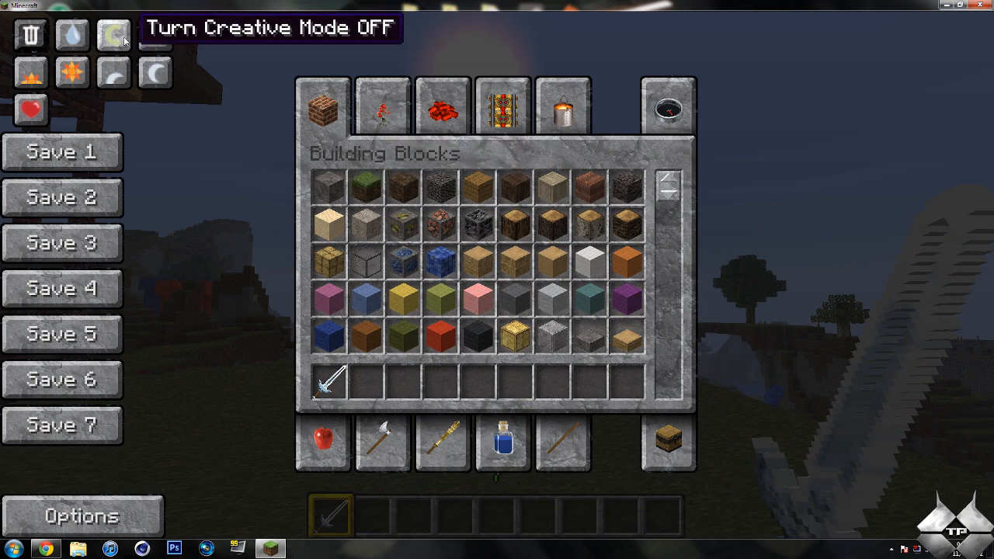
pyautogui.click(155, 34)
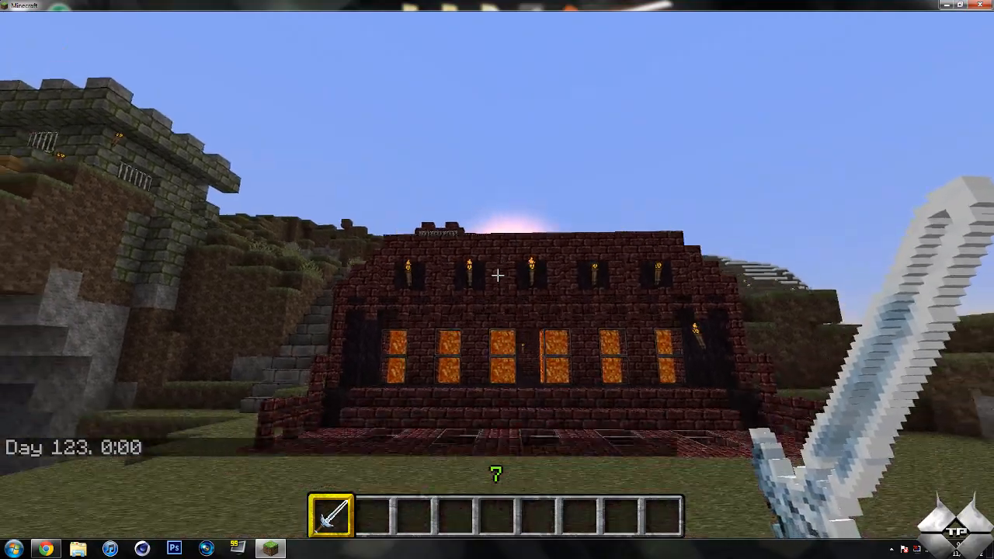
# Advance the in-game clock through night to daylight with NEI time buttons.
pyautogui.press('e')
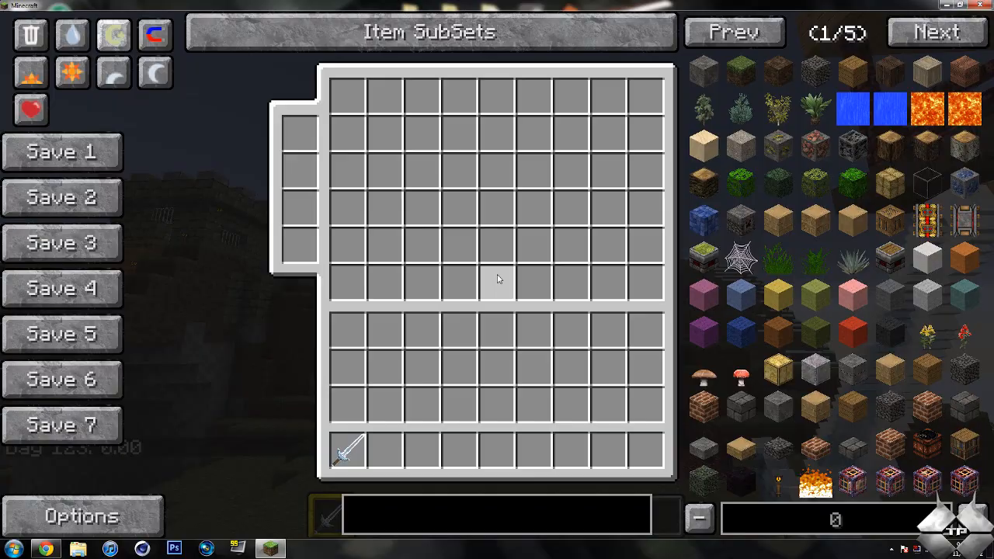
pyautogui.moveTo(73, 72)
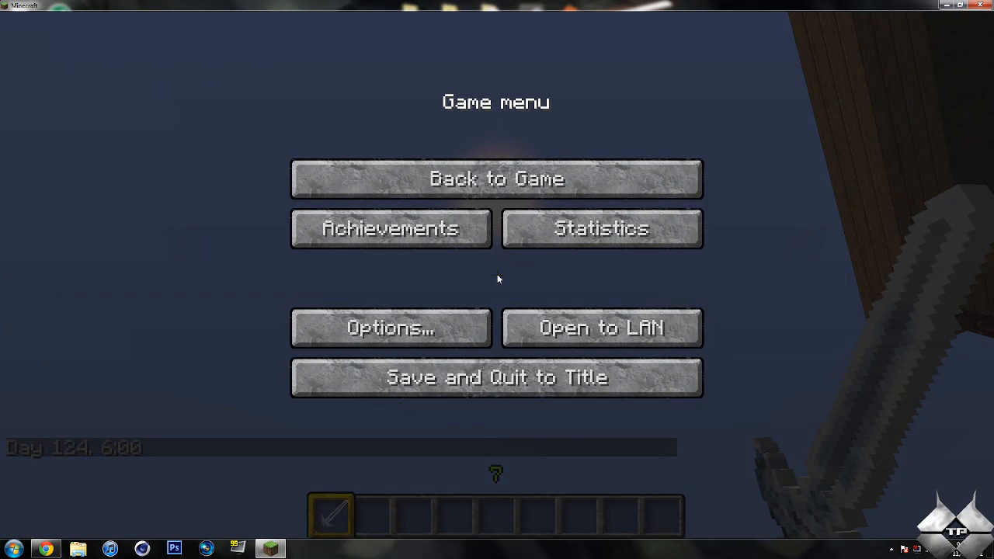
pyautogui.click(495, 179)
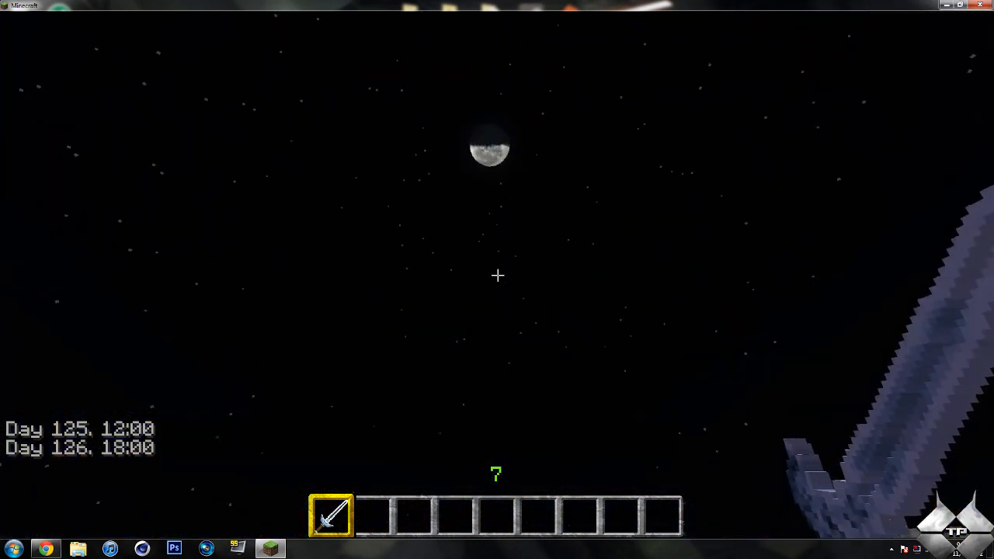
pyautogui.press('e')
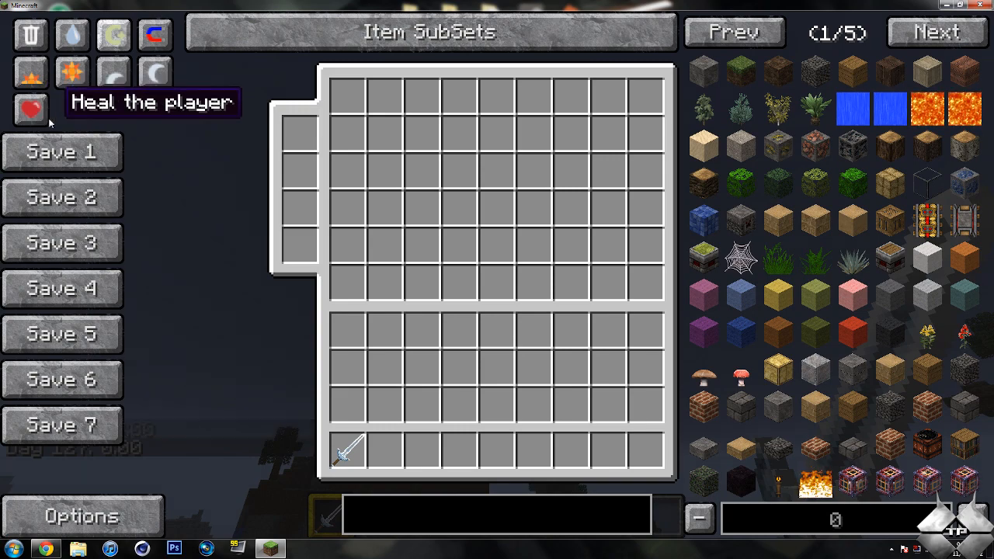
pyautogui.press('Escape')
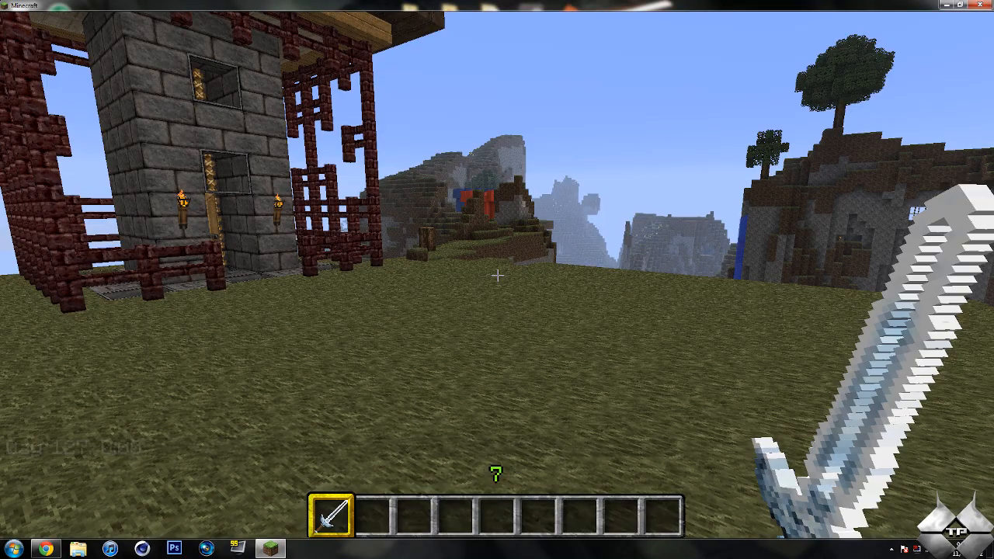
pyautogui.press('e')
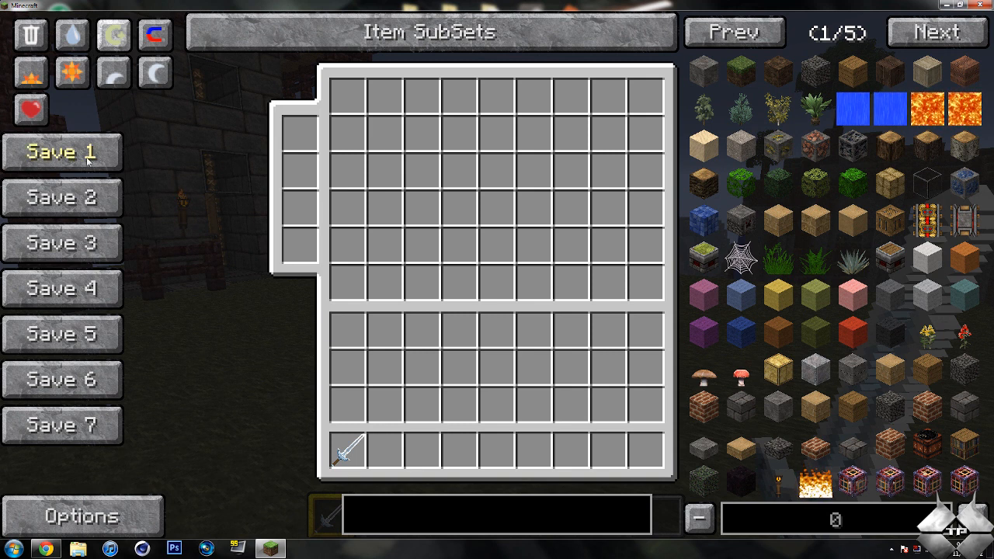
pyautogui.moveTo(355, 427)
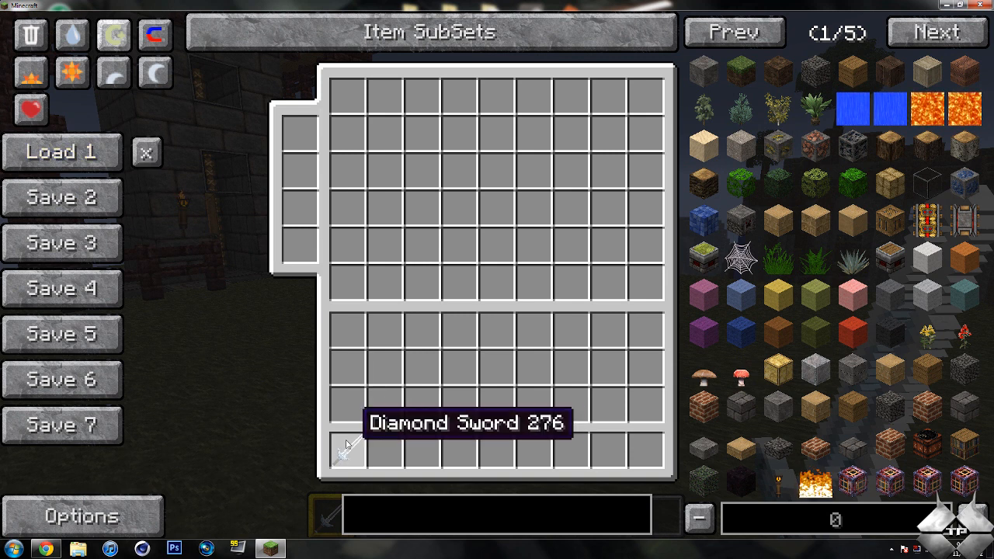
pyautogui.moveTo(30, 34)
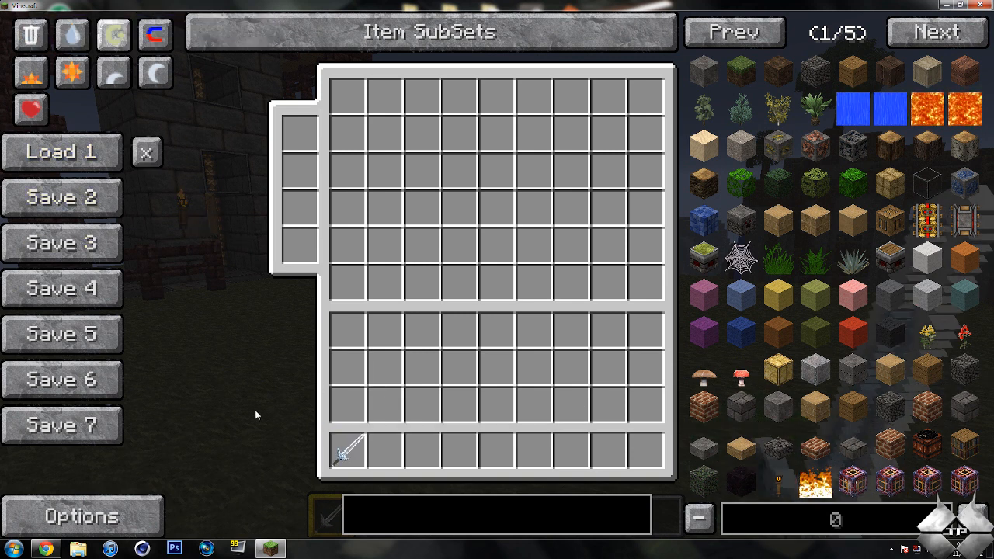
pyautogui.moveTo(349, 449)
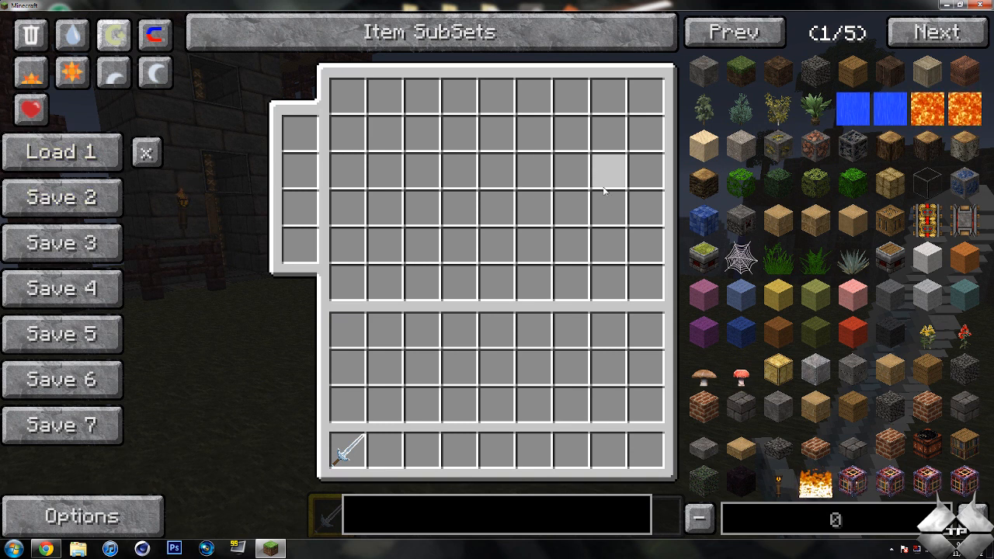
pyautogui.moveTo(852, 109)
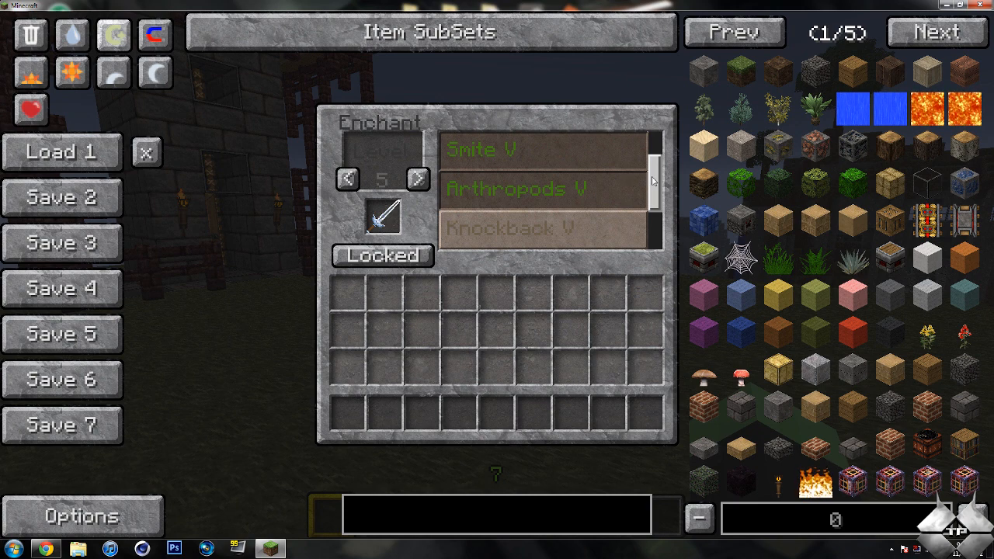
# Unlock enchantment restrictions and set the enchantment level to 10.
pyautogui.click(382, 256)
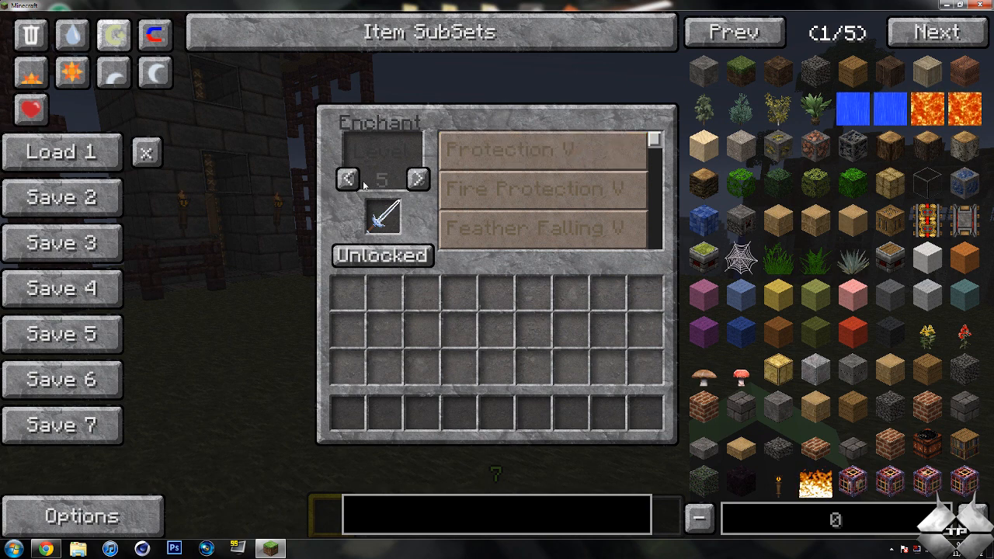
pyautogui.click(347, 179)
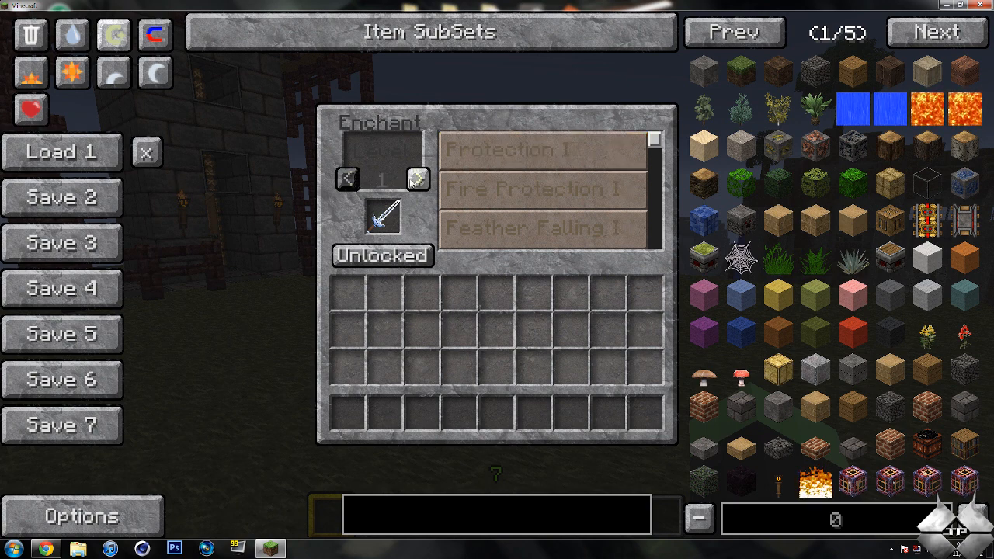
pyautogui.click(416, 179)
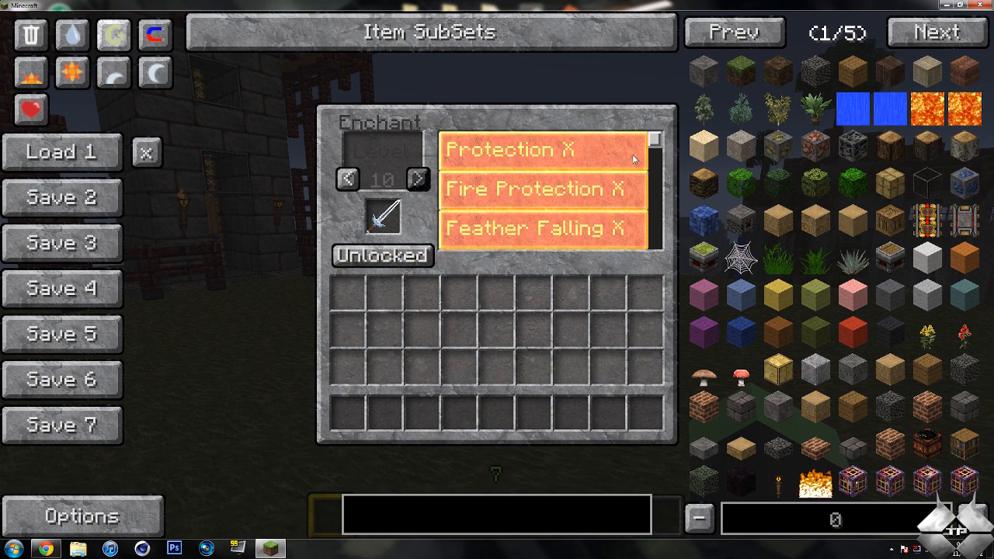
# Browse the diamond sword's enchantment list and remove the sword from the slot.
pyautogui.scroll(-3)
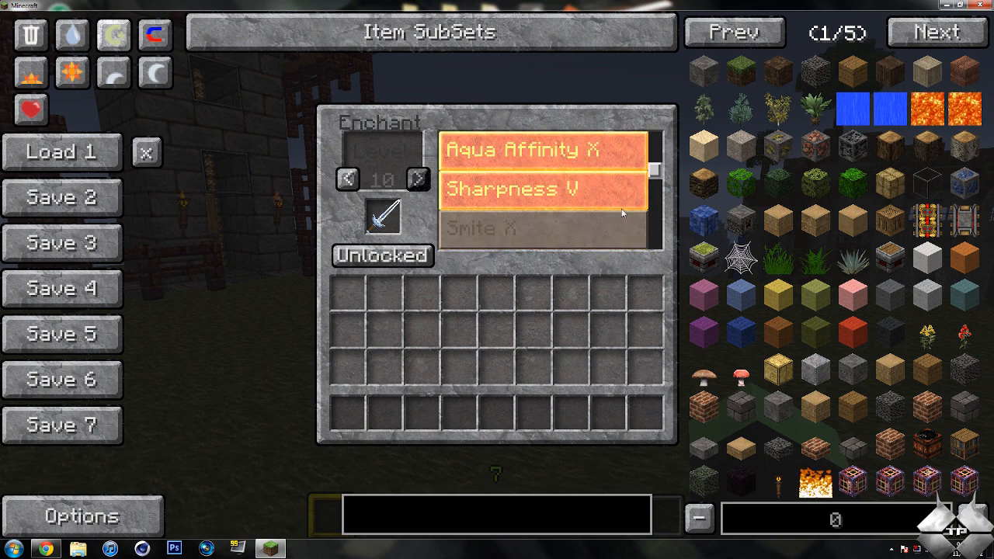
pyautogui.scroll(-3)
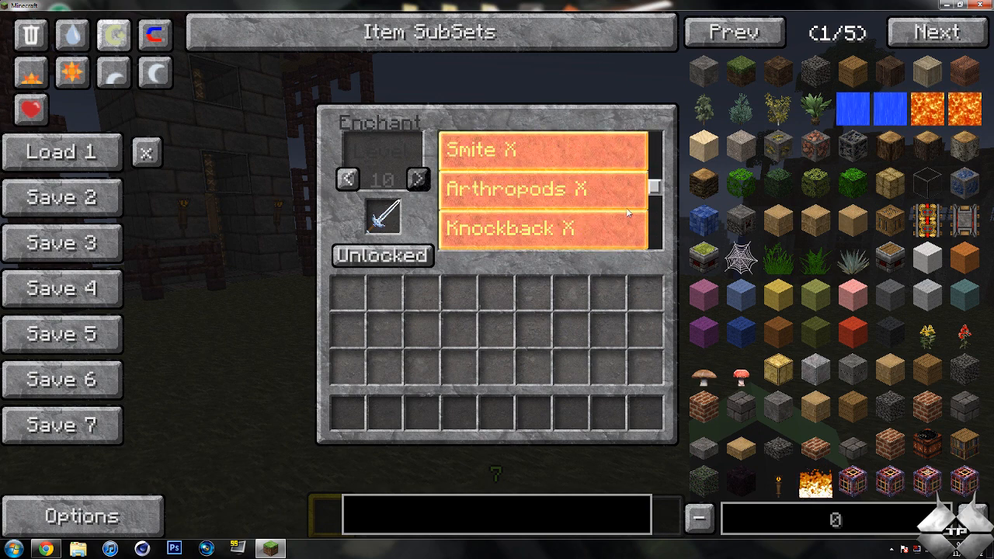
pyautogui.scroll(-3)
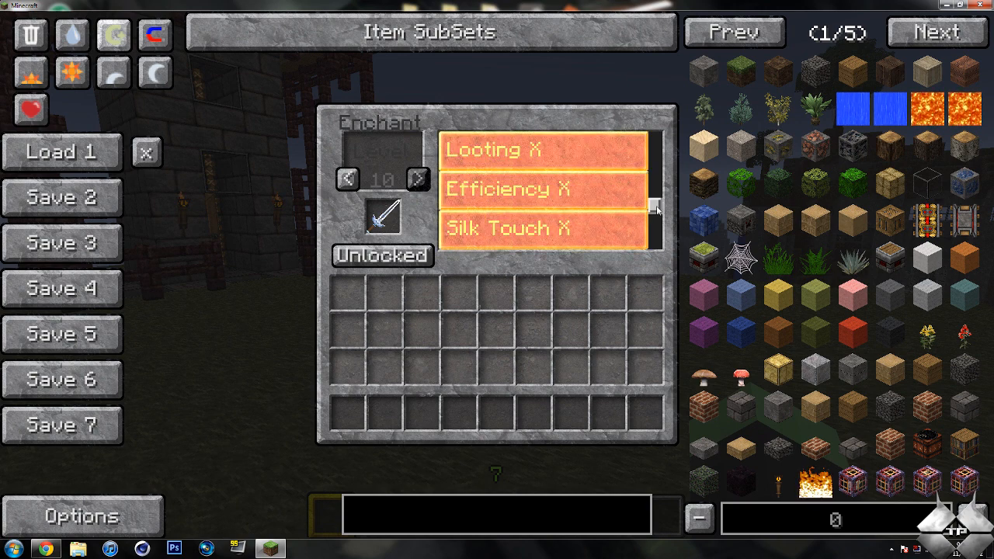
pyautogui.scroll(-3)
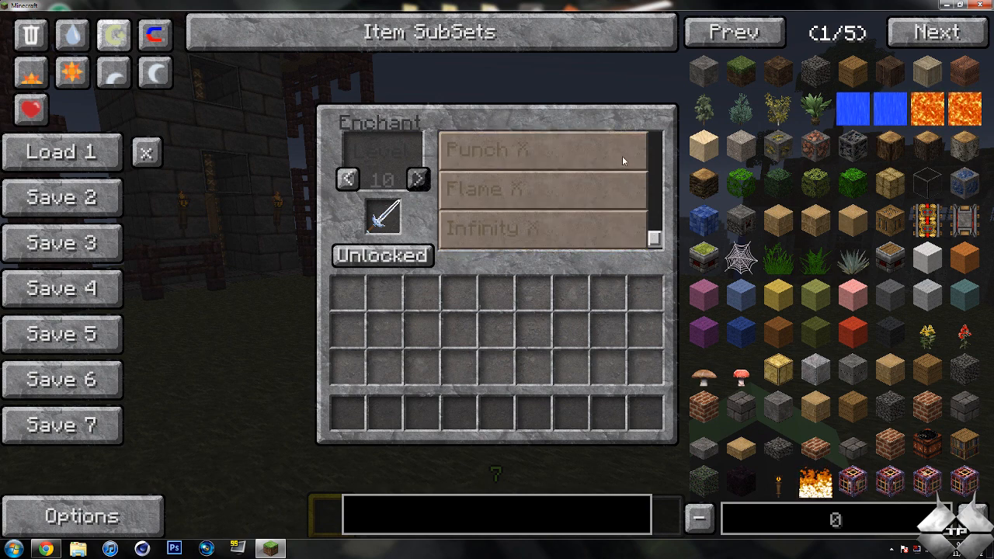
pyautogui.click(543, 150)
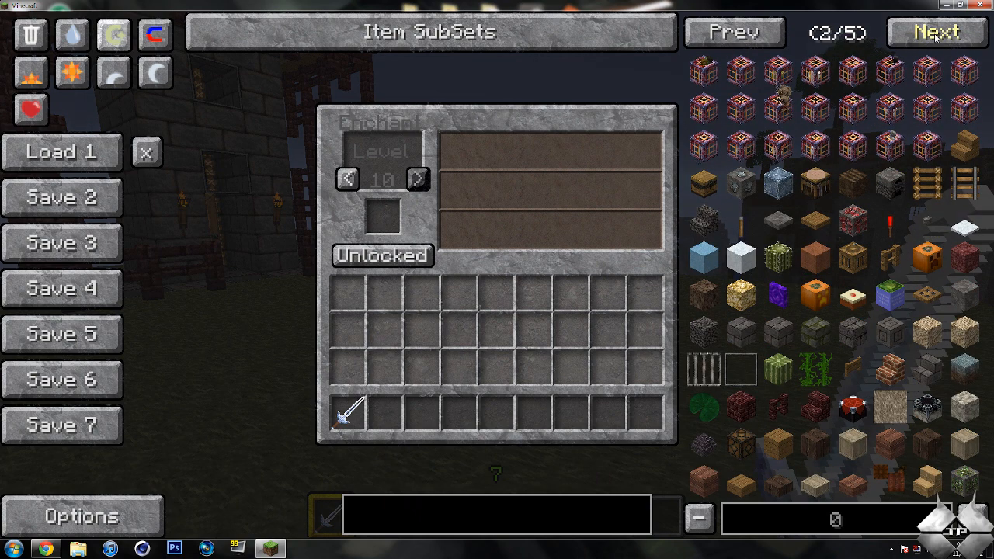
pyautogui.moveTo(703, 70)
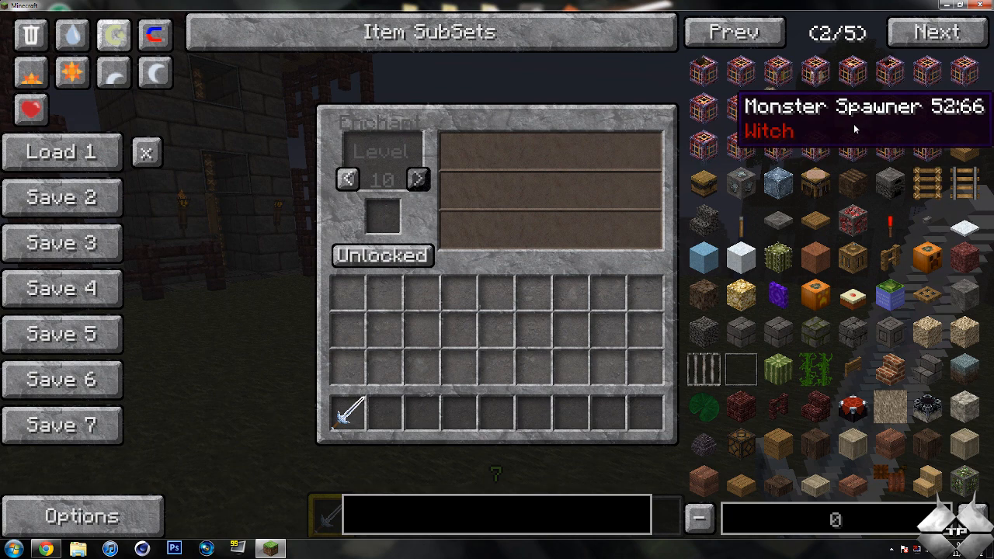
pyautogui.moveTo(890, 219)
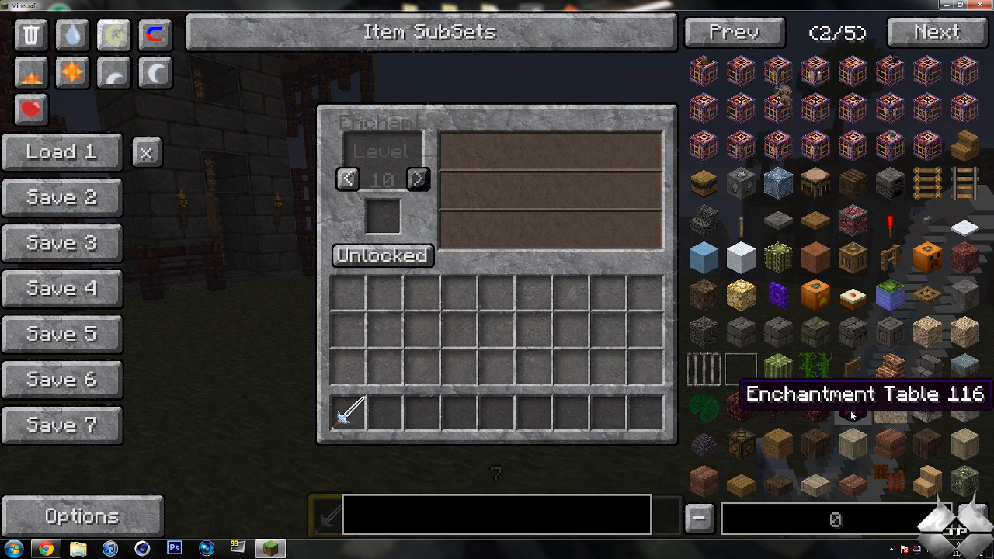
# View the Enchantment Table recipe and page through the NEI item list.
pyautogui.click(851, 411)
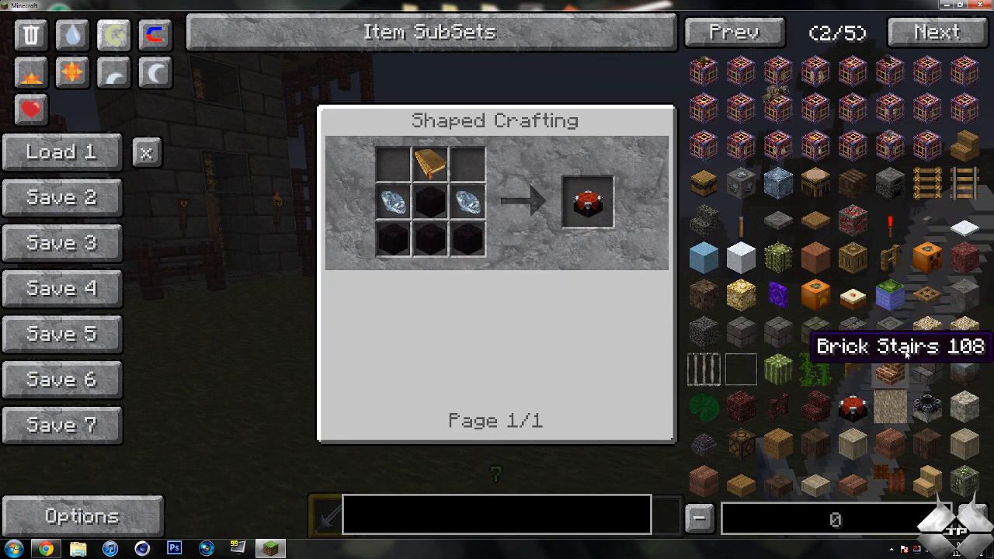
pyautogui.click(935, 31)
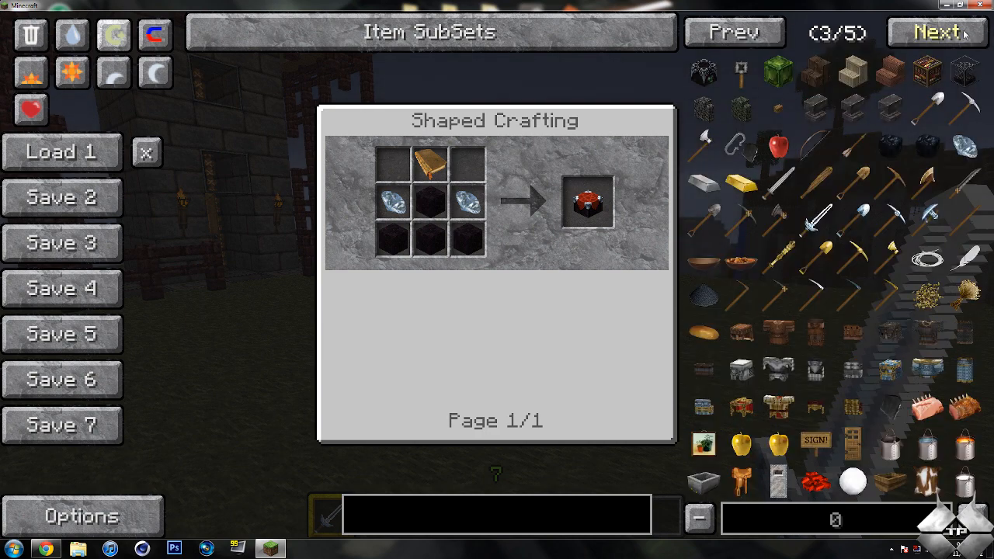
pyautogui.moveTo(935, 112)
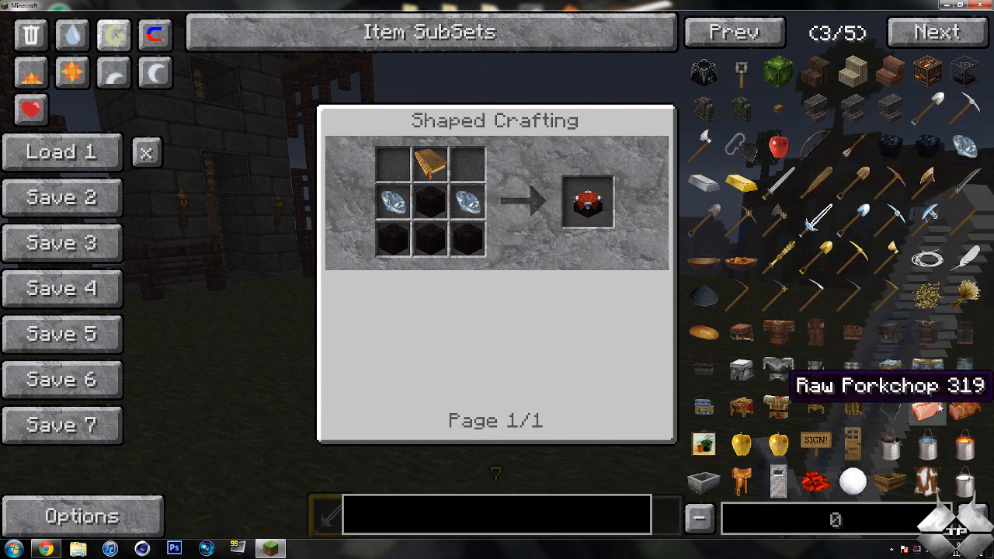
pyautogui.click(935, 32)
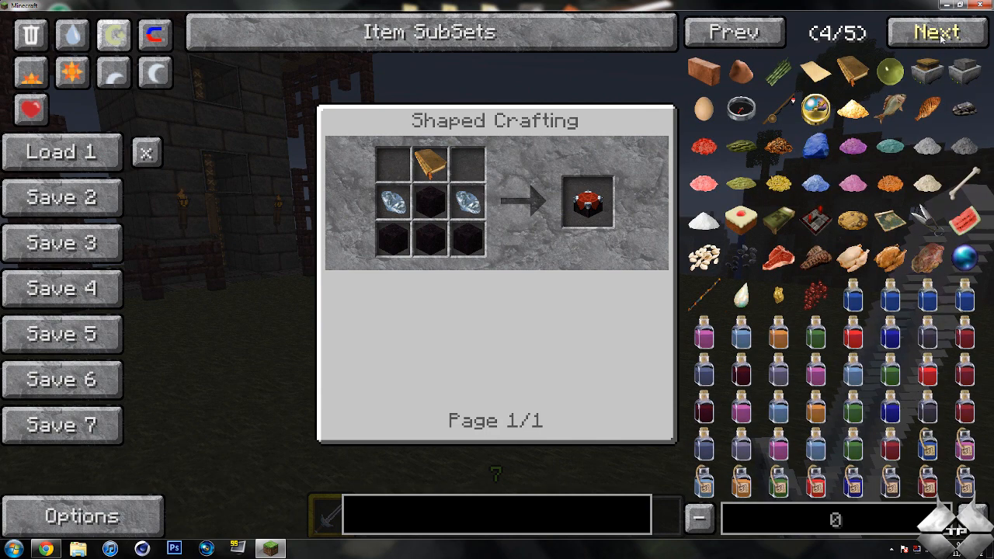
pyautogui.click(732, 32)
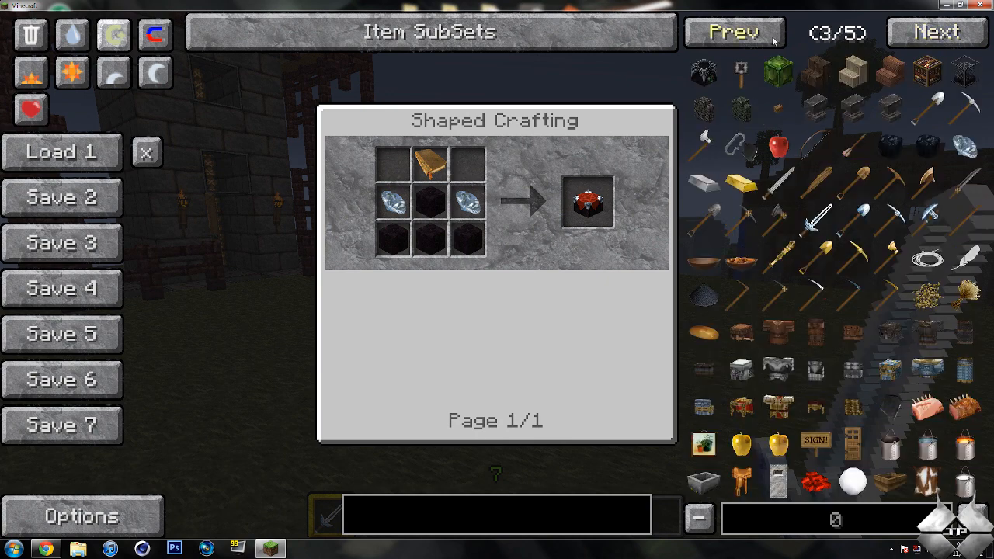
pyautogui.click(733, 32)
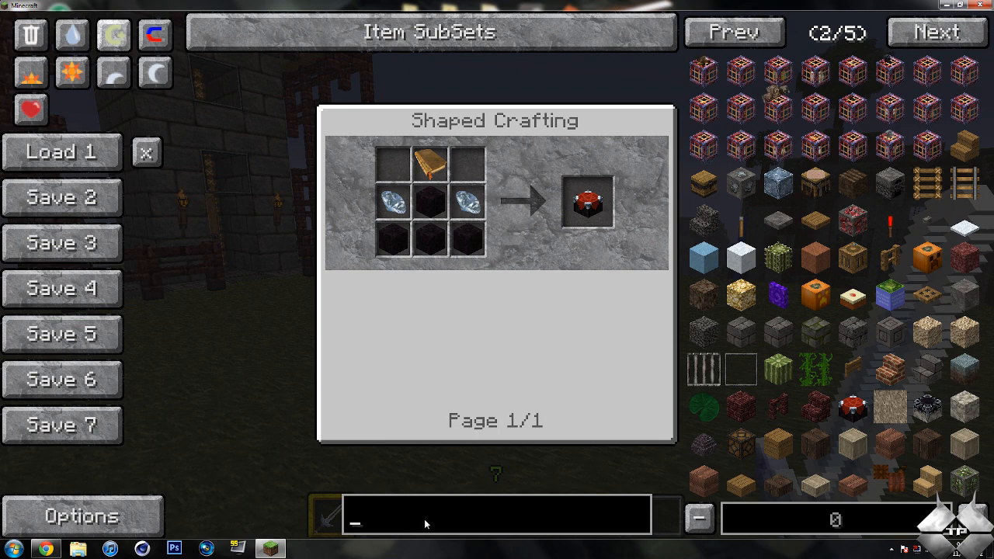
# Search 'mushroom', view the shapeless mushroom stew recipe, and open NEI global options.
pyautogui.write('mushroom')
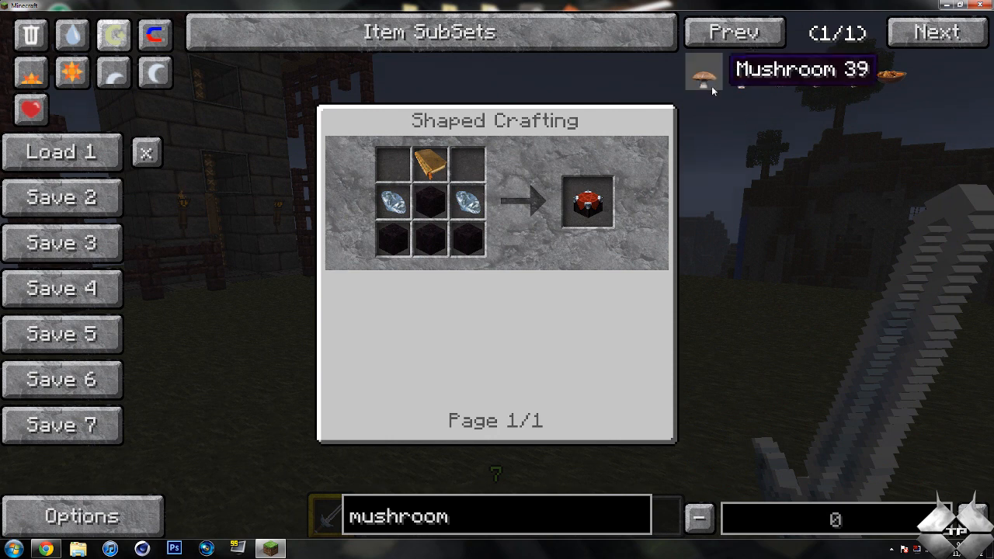
pyautogui.write('u')
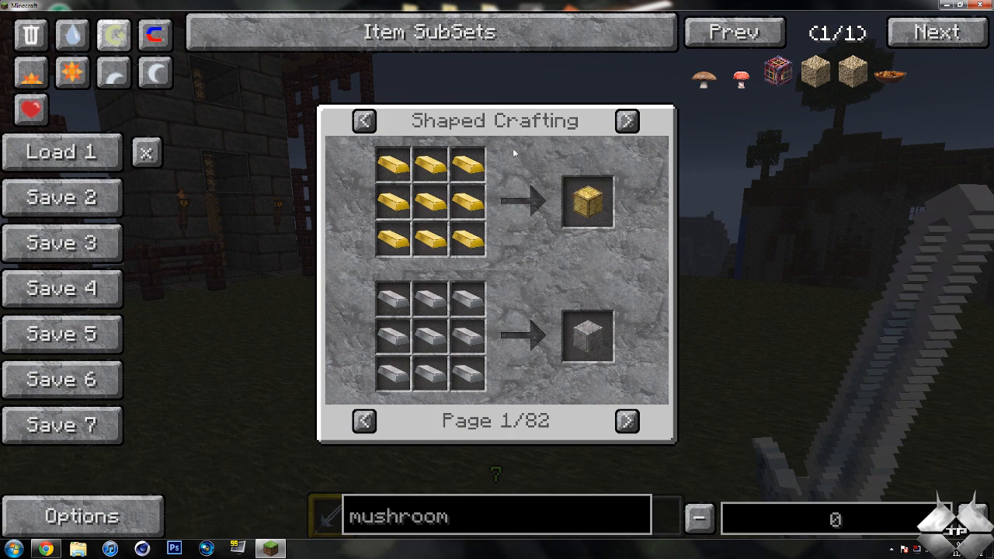
pyautogui.moveTo(543, 128)
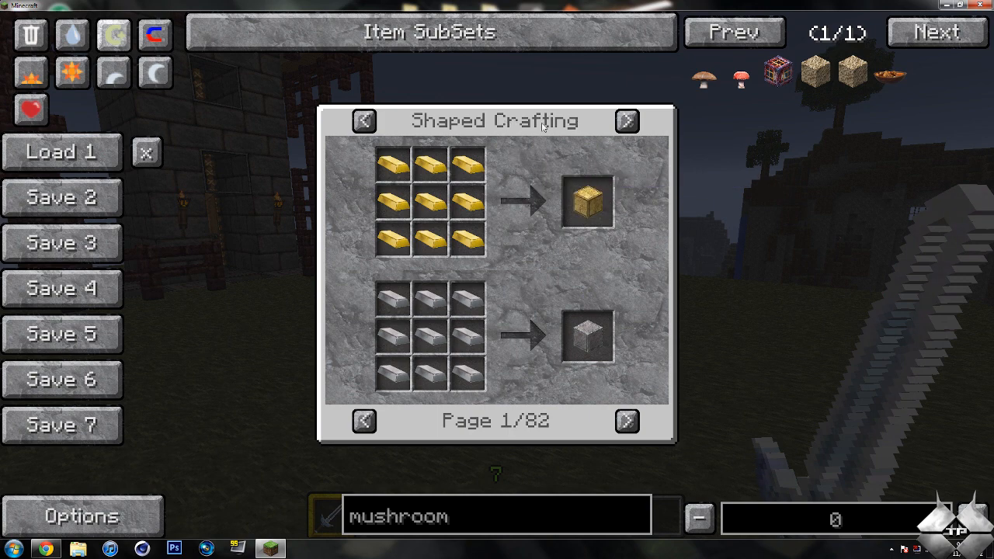
pyautogui.click(627, 121)
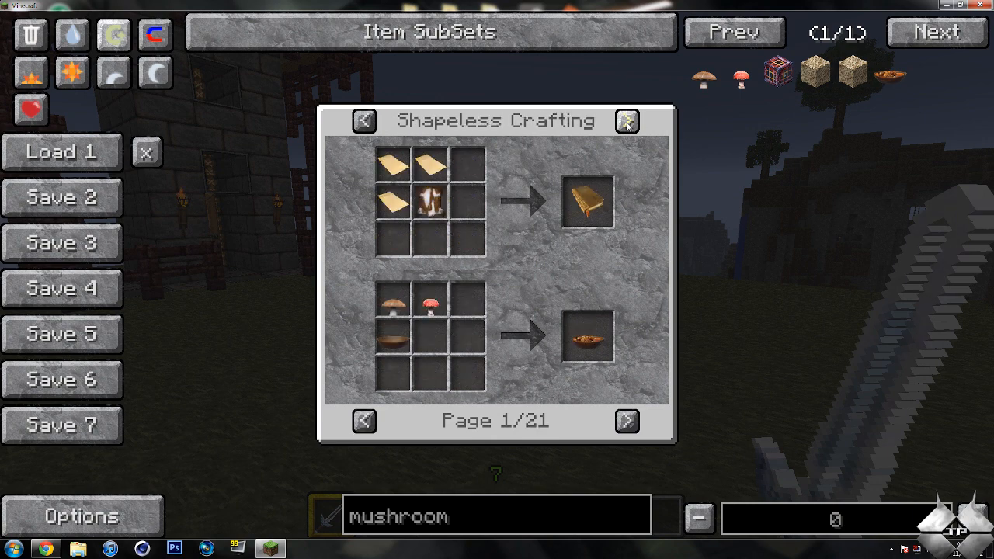
pyautogui.click(627, 422)
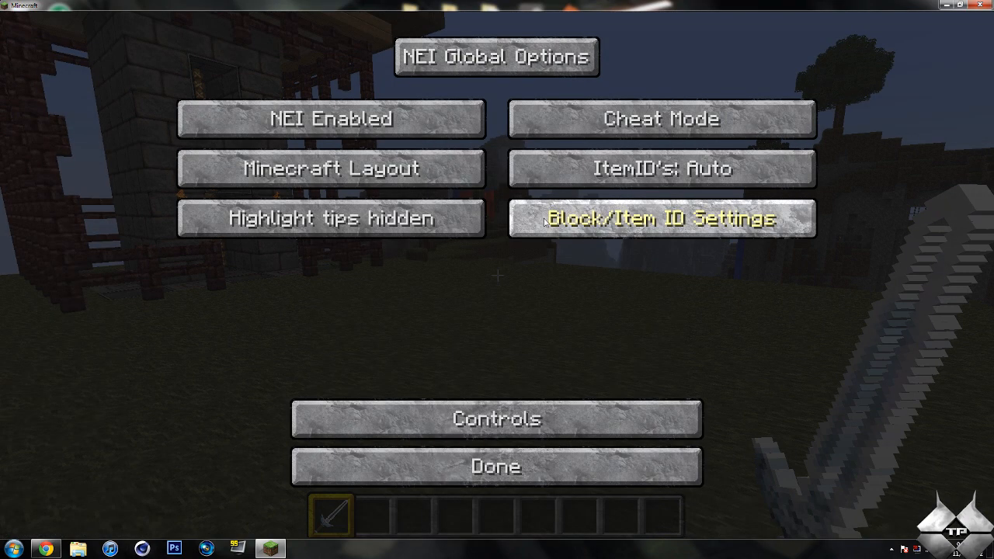
# Cycle NEI from Cheat to Recipe and Utility mode, then back to Cheat mode.
pyautogui.click(662, 119)
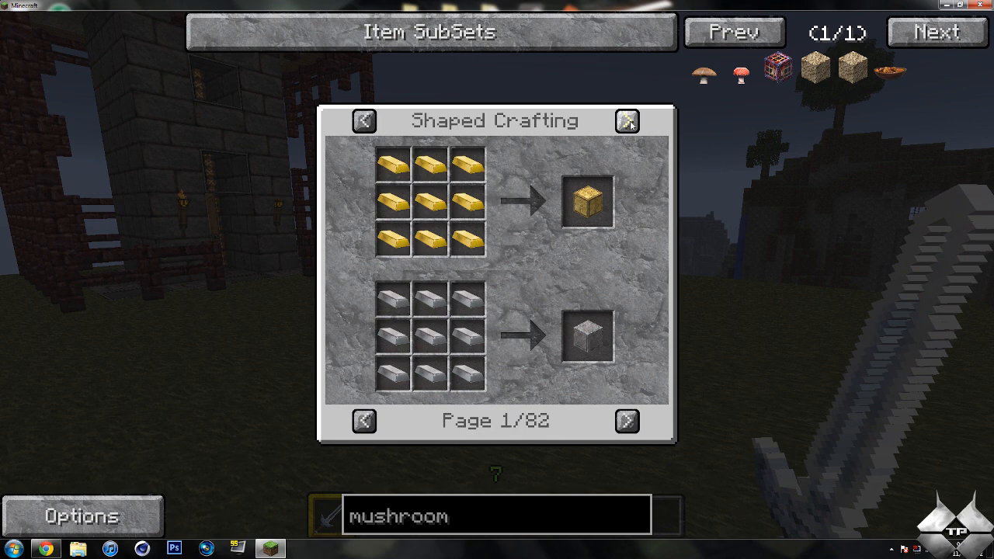
pyautogui.click(627, 121)
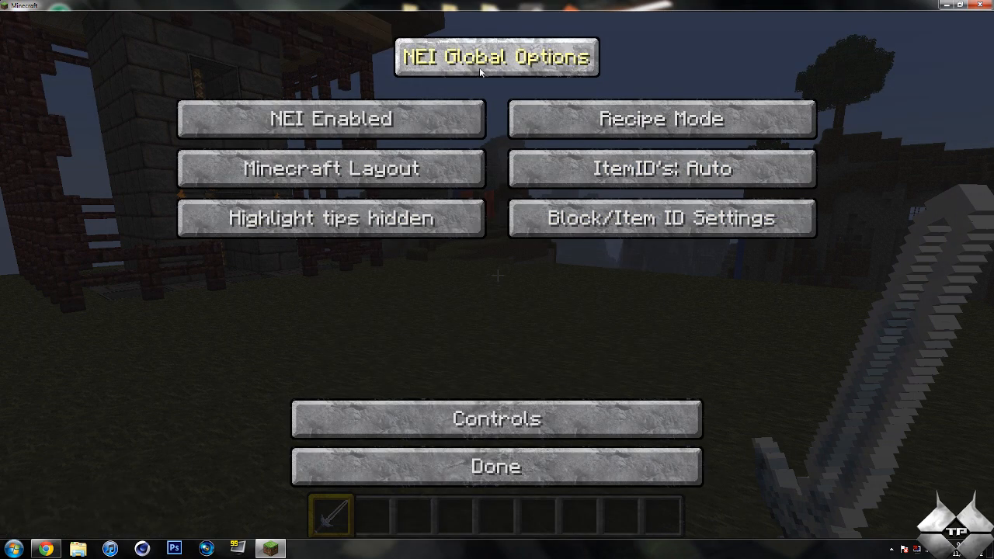
pyautogui.click(331, 118)
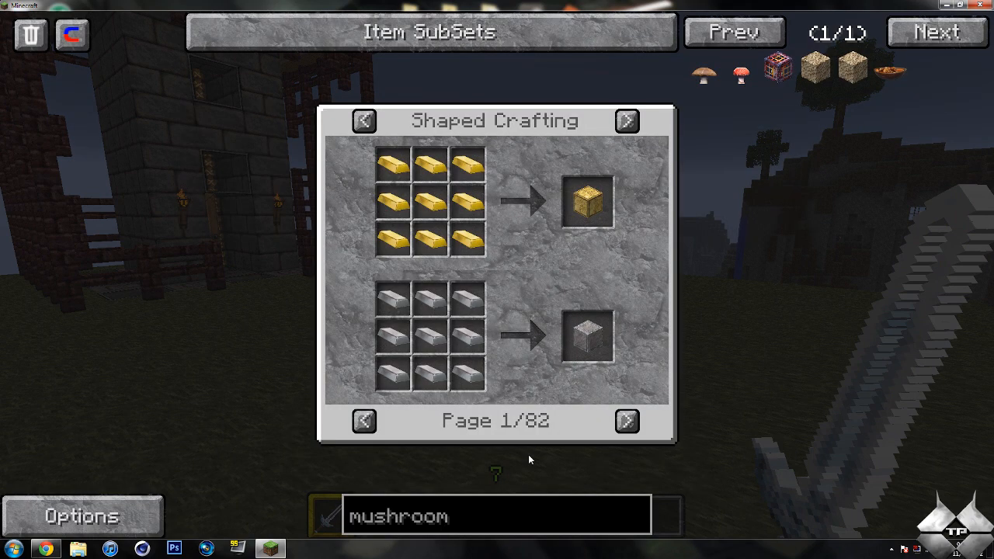
pyautogui.moveTo(71, 34)
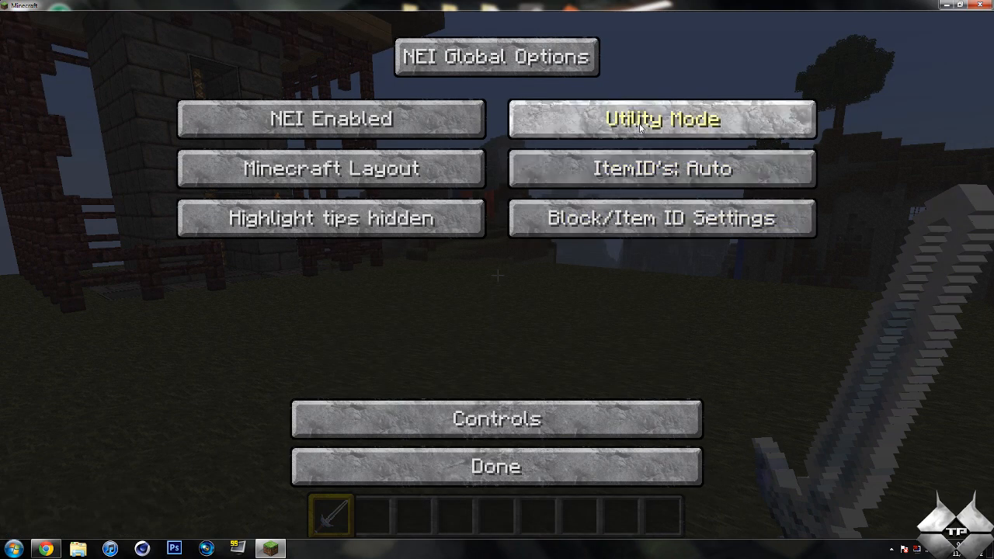
pyautogui.click(662, 119)
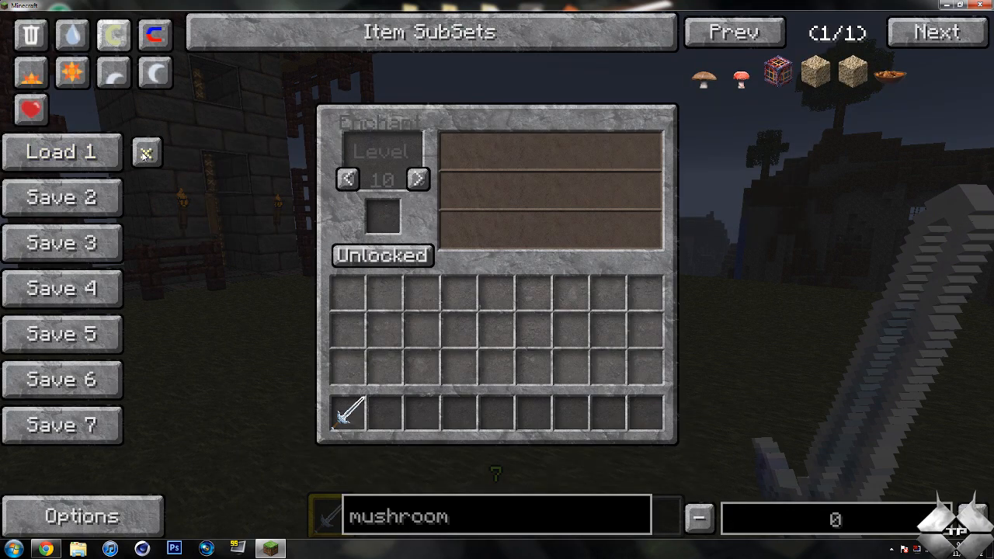
pyautogui.moveTo(154, 32)
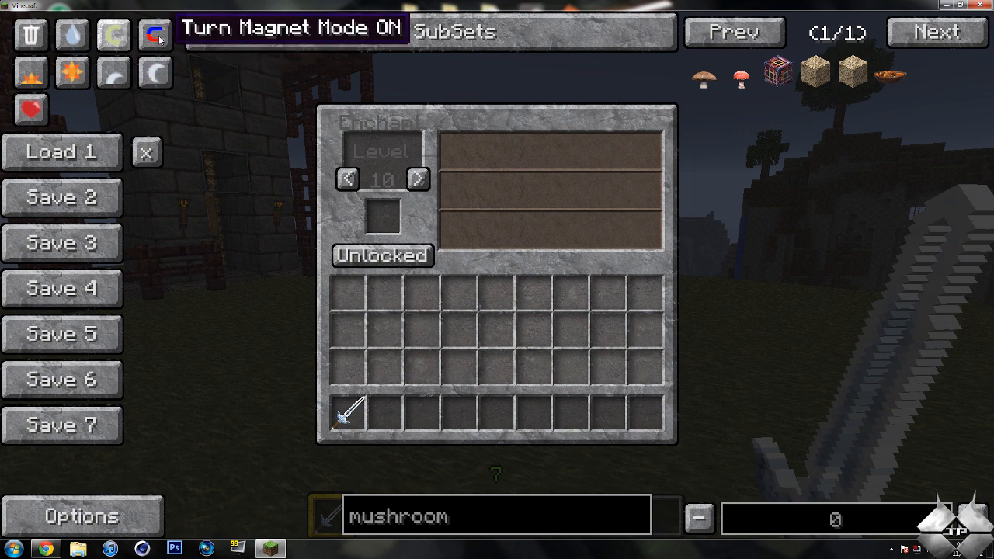
pyautogui.moveTo(619, 503)
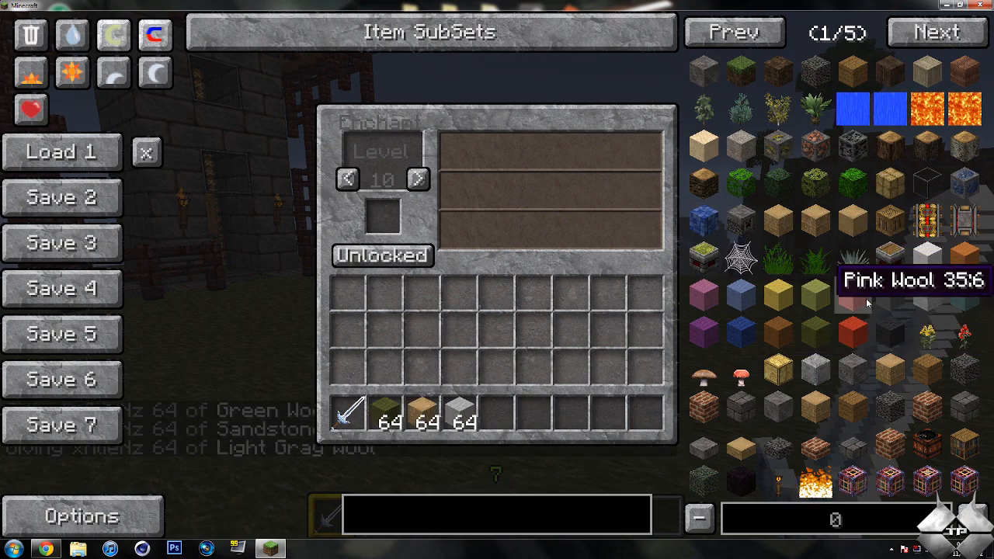
# Close and reopen the inventory with wool and sandstone slab stacks in the hotbar.
pyautogui.press('Escape')
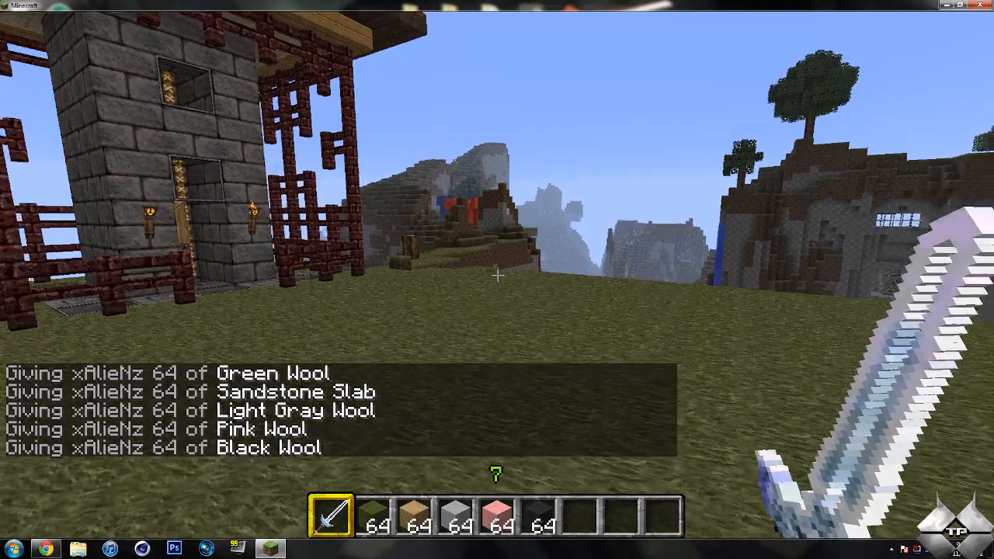
pyautogui.moveTo(497, 275)
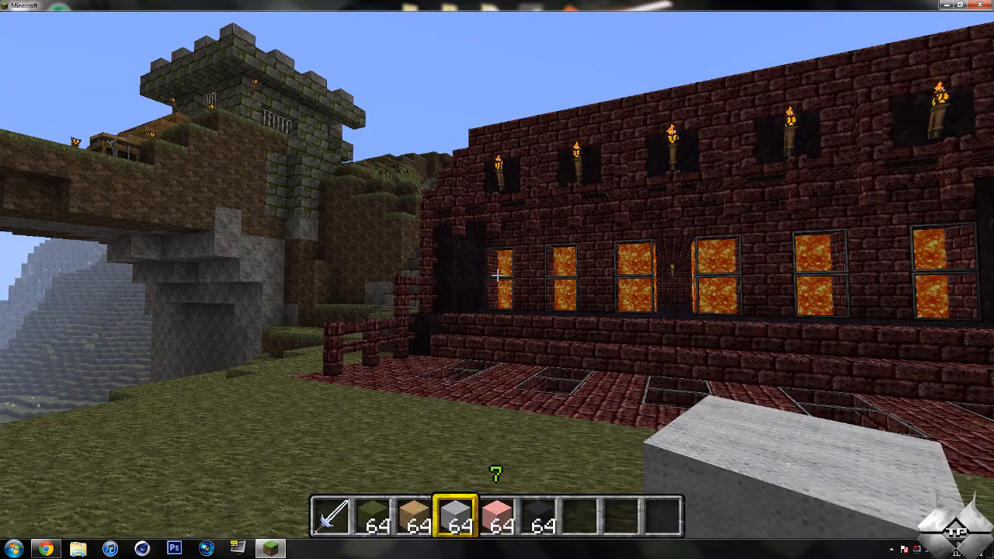
pyautogui.press('e')
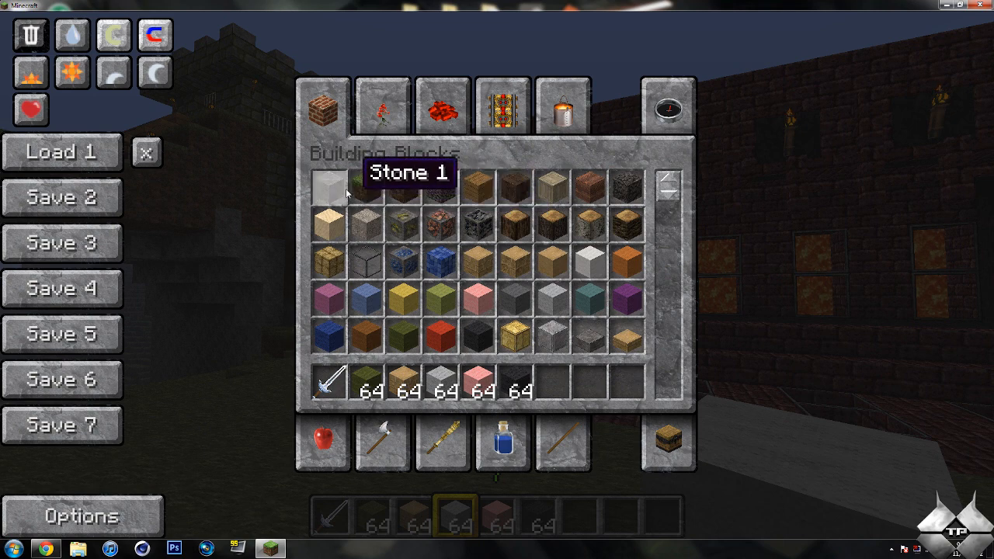
pyautogui.moveTo(287, 163)
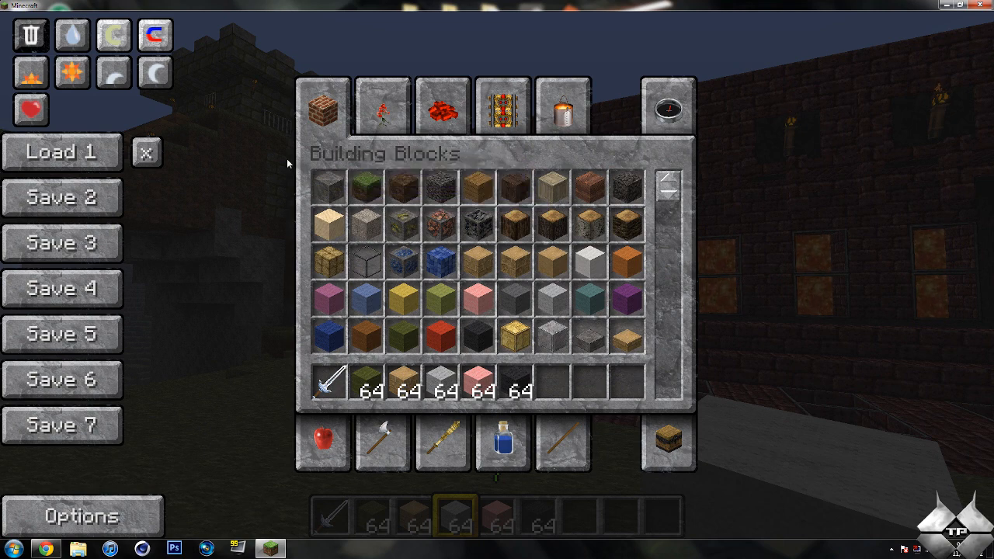
pyautogui.moveTo(275, 164)
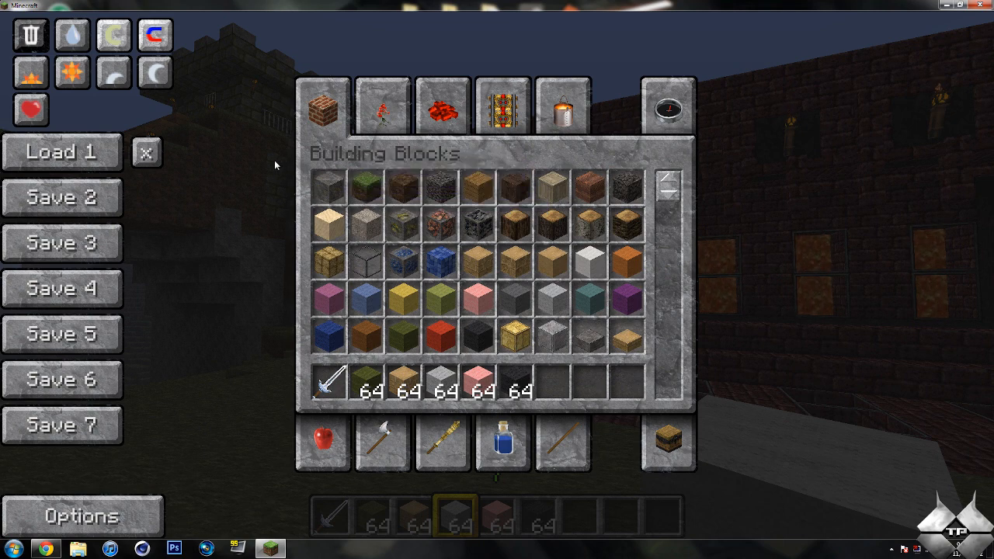
pyautogui.moveTo(293, 166)
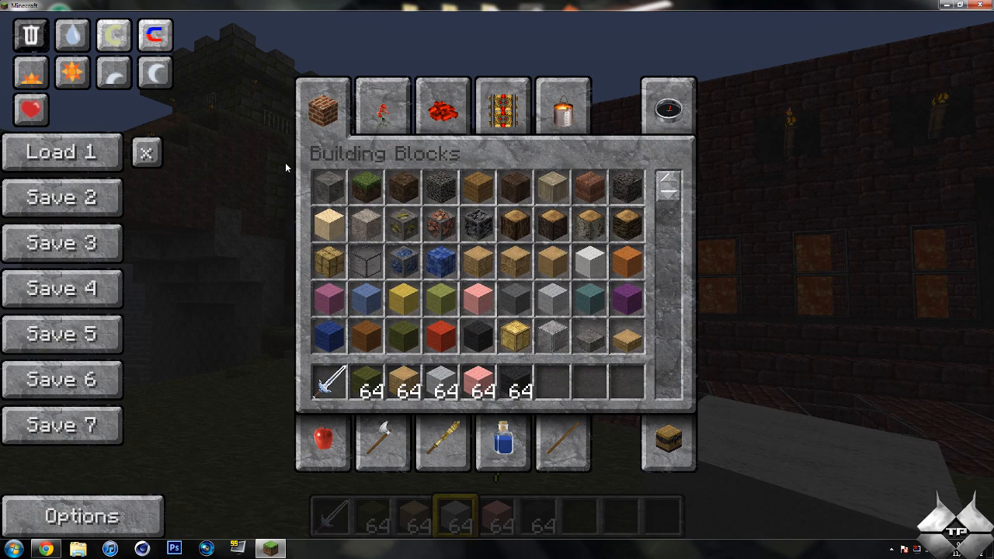
# Press Escape to leave the inventory and pause the game.
pyautogui.press('Escape')
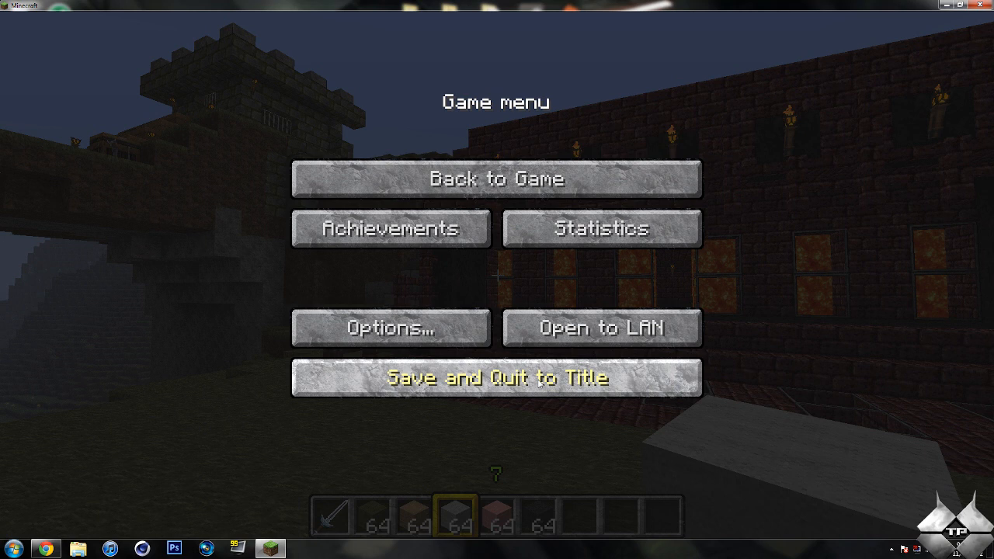
# Save and quit the world to the title screen, then quit Minecraft.
pyautogui.click(496, 379)
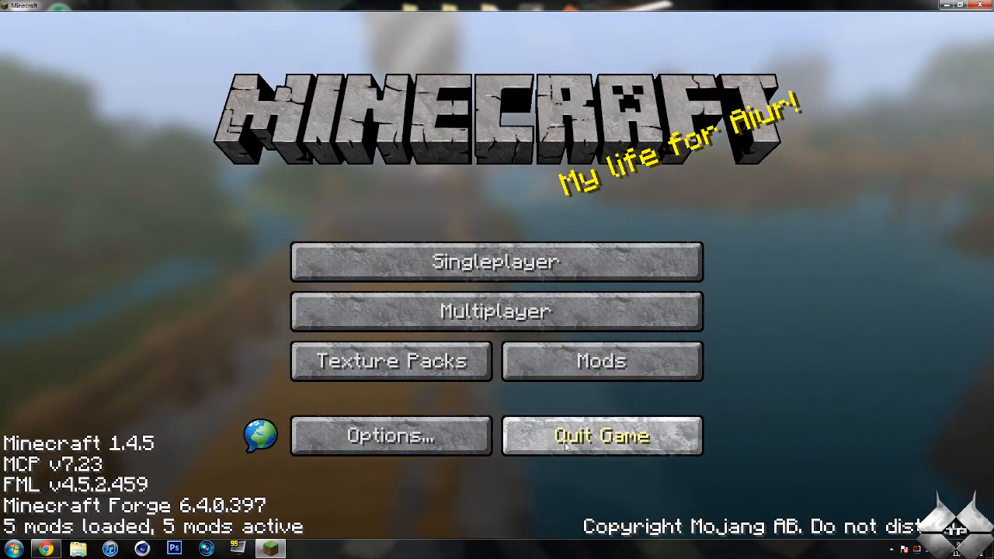
pyautogui.click(601, 435)
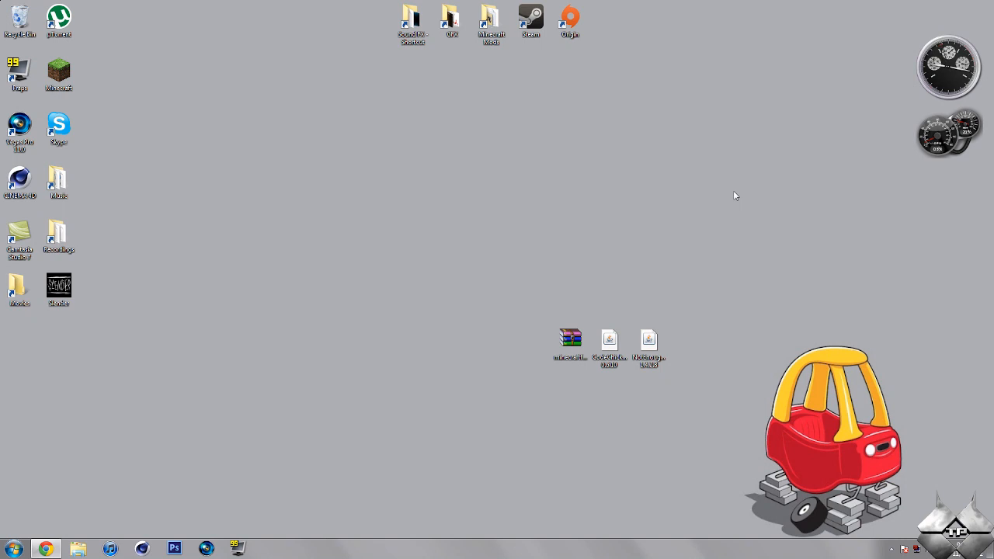
pyautogui.moveTo(571, 409)
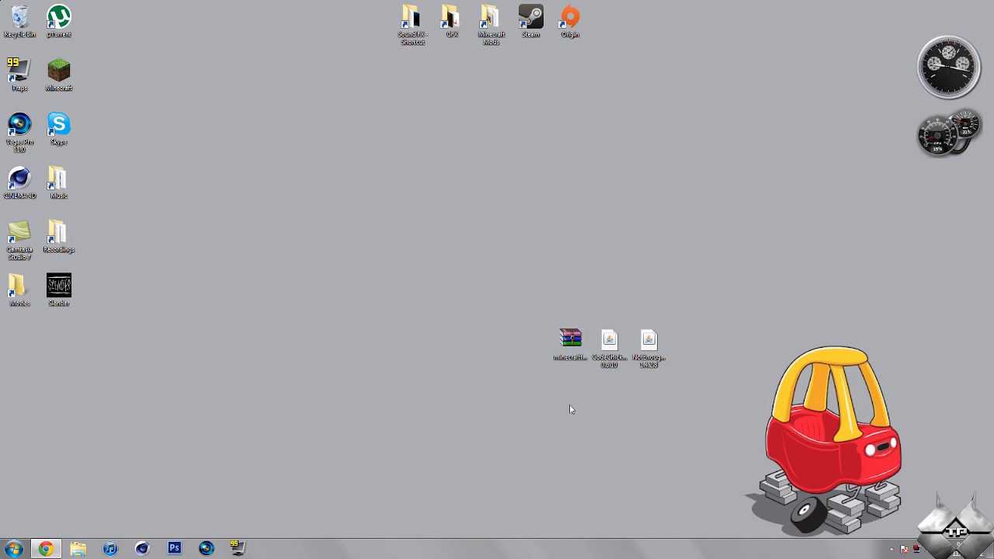
# Restore the Chrome window showing the ChickenBones mods thread on Minecraft Forums.
pyautogui.click(609, 341)
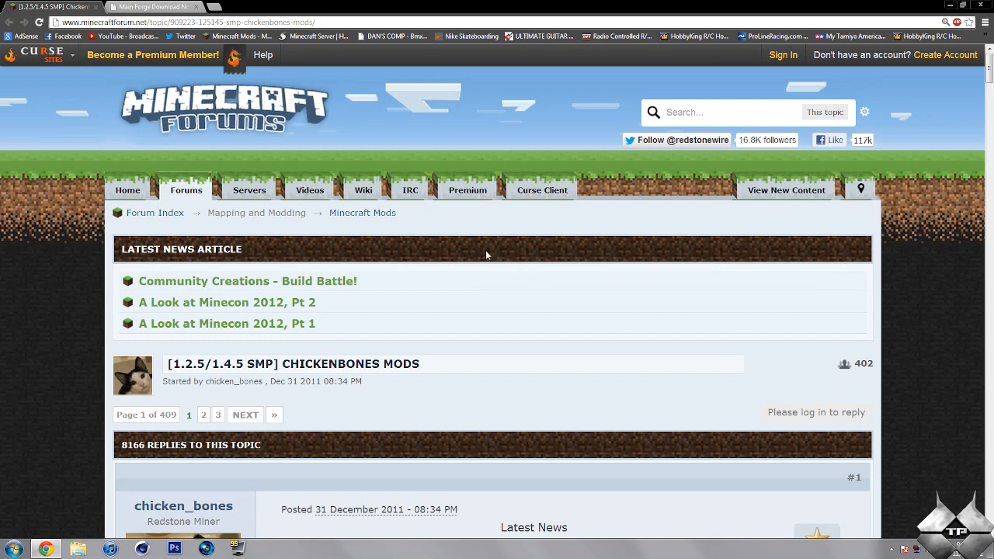
# Expand the CodeChickenCore section to show version 0.6.10 for 1.4.5 and its download links.
pyautogui.scroll(-3)
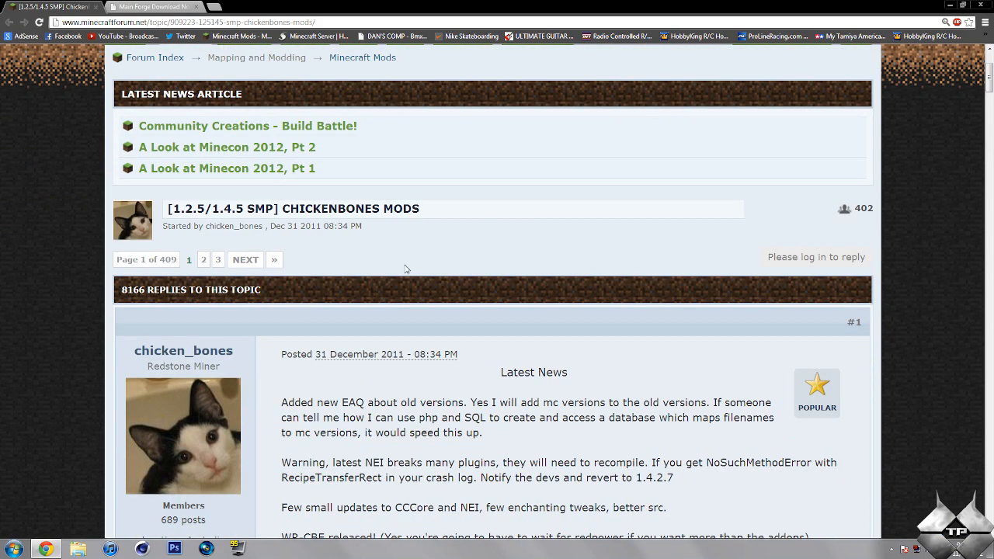
pyautogui.scroll(-3)
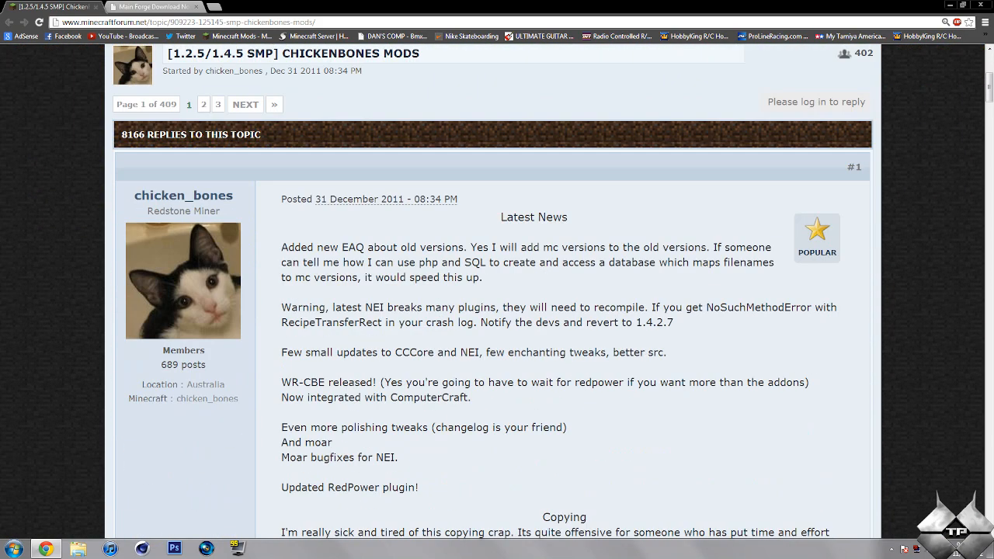
pyautogui.scroll(-3)
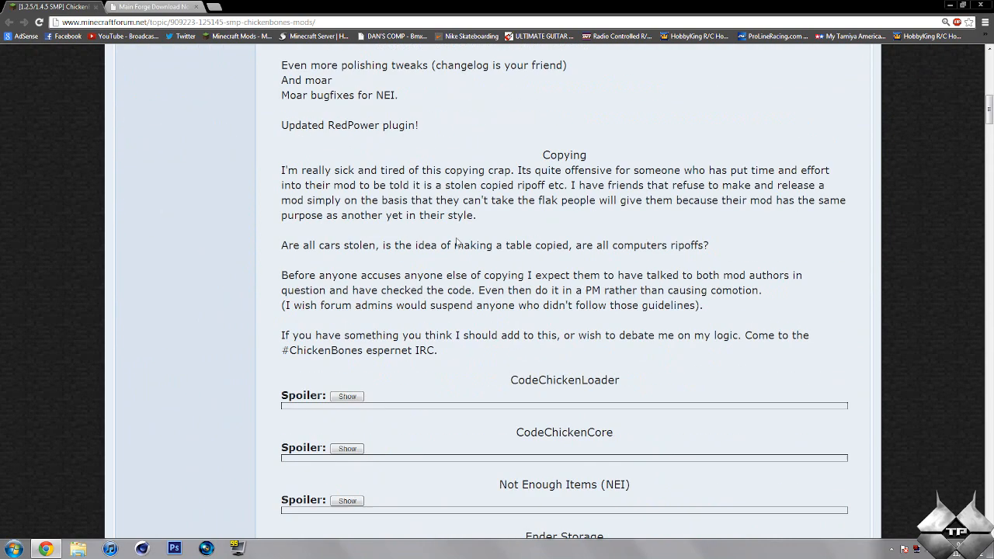
pyautogui.scroll(-3)
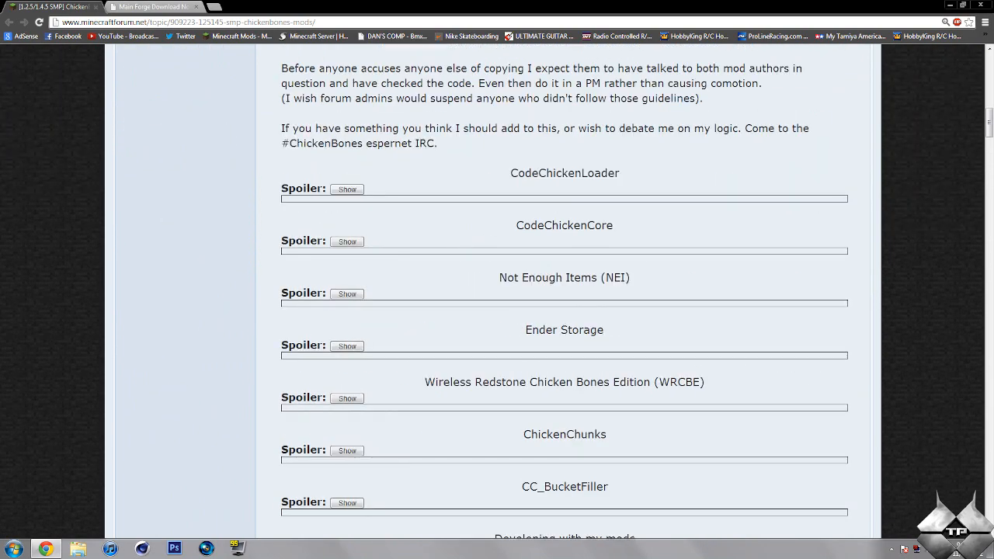
pyautogui.doubleClick(565, 225)
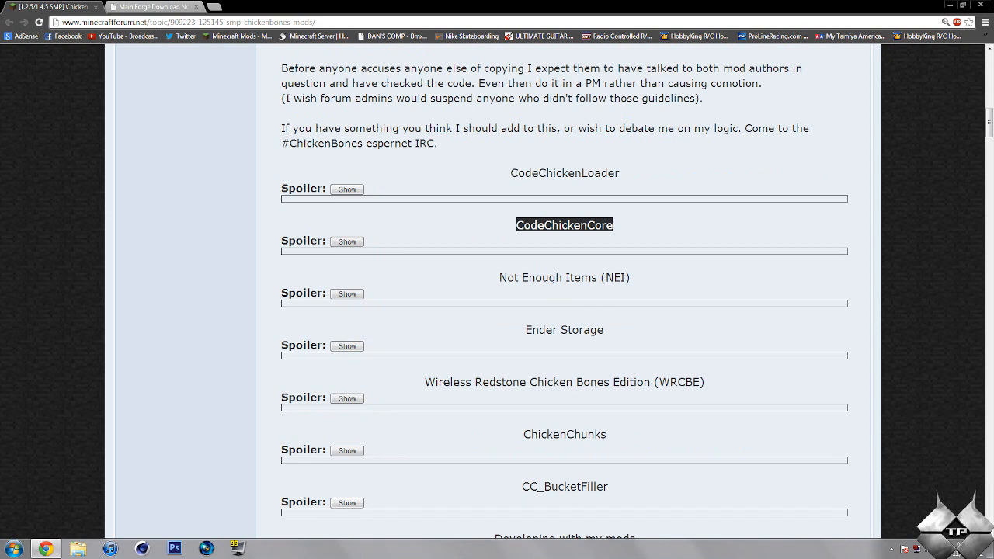
pyautogui.click(347, 241)
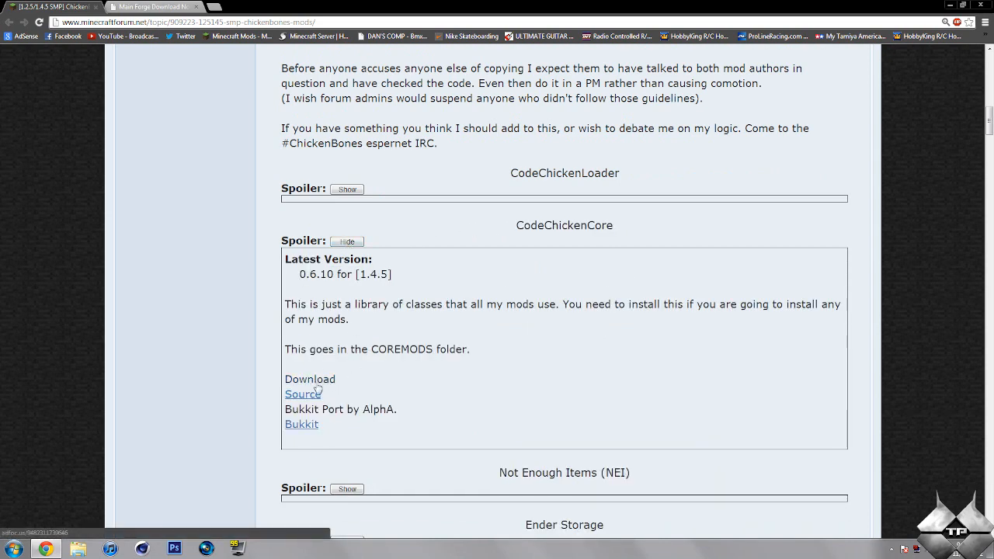
pyautogui.rightClick(302, 394)
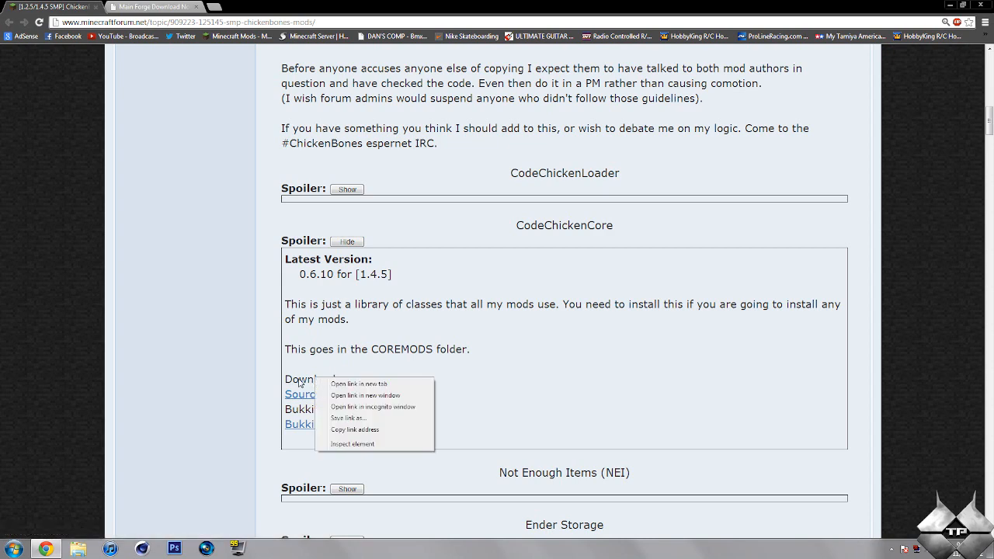
pyautogui.moveTo(356, 386)
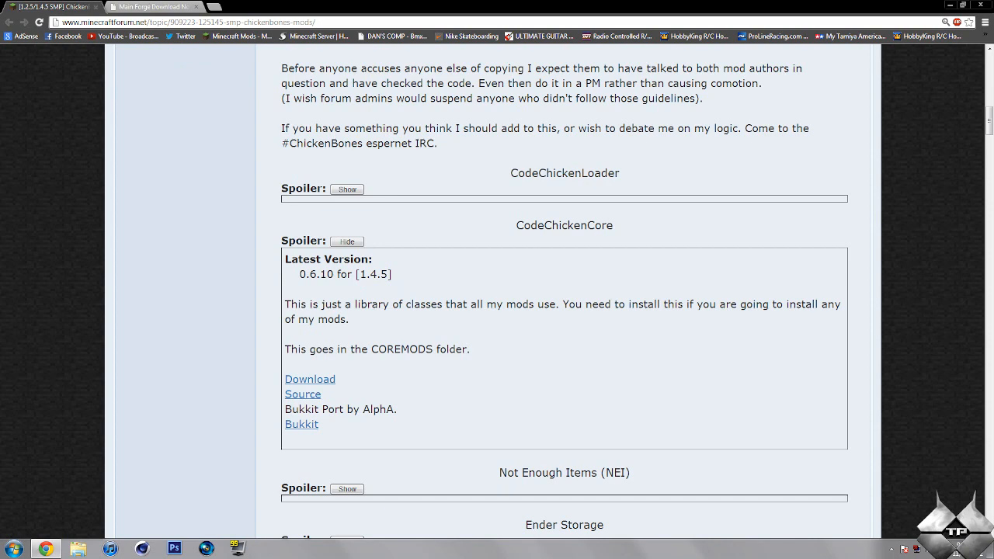
# Collapse CodeChickenCore and expand the NEI section with its Install Instructions + Downloads spoiler.
pyautogui.click(347, 242)
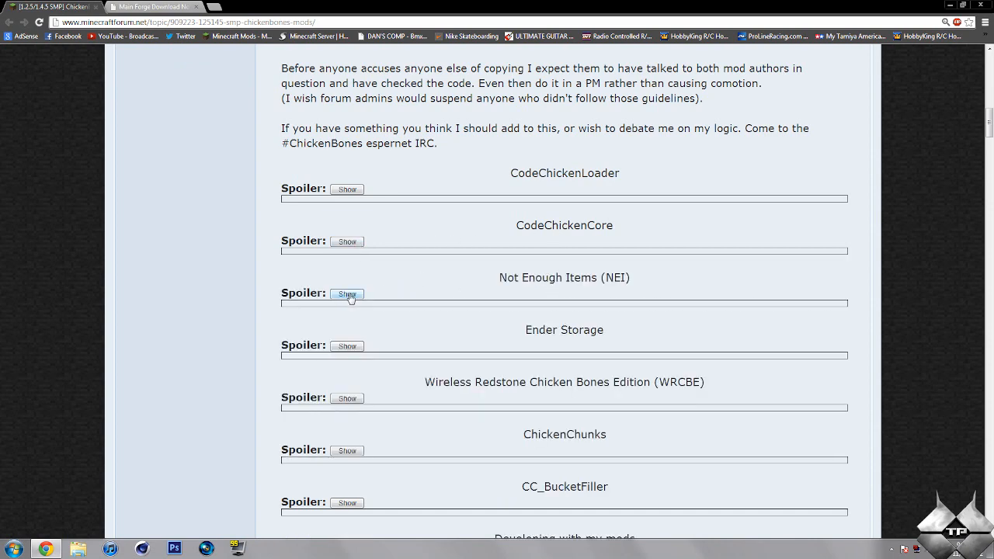
pyautogui.click(346, 293)
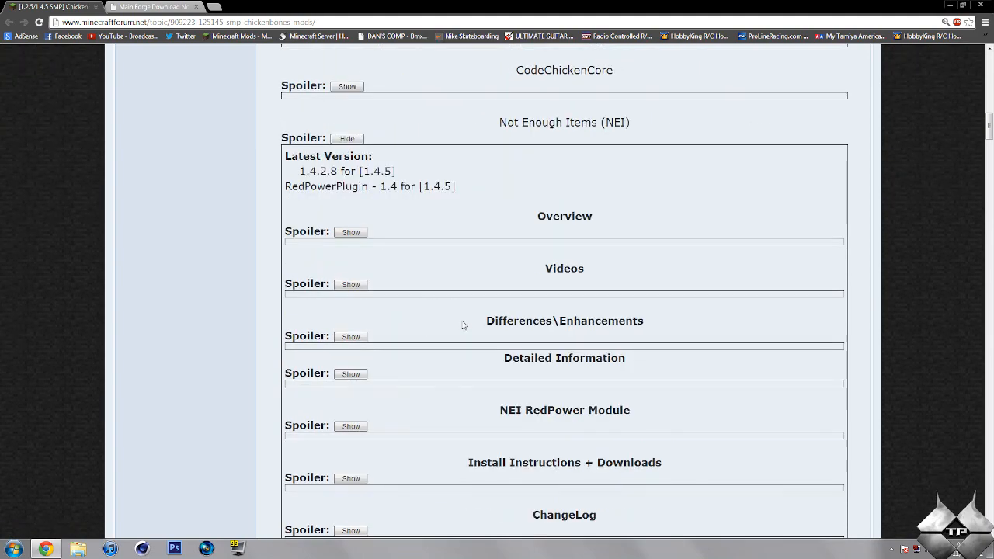
pyautogui.scroll(-3)
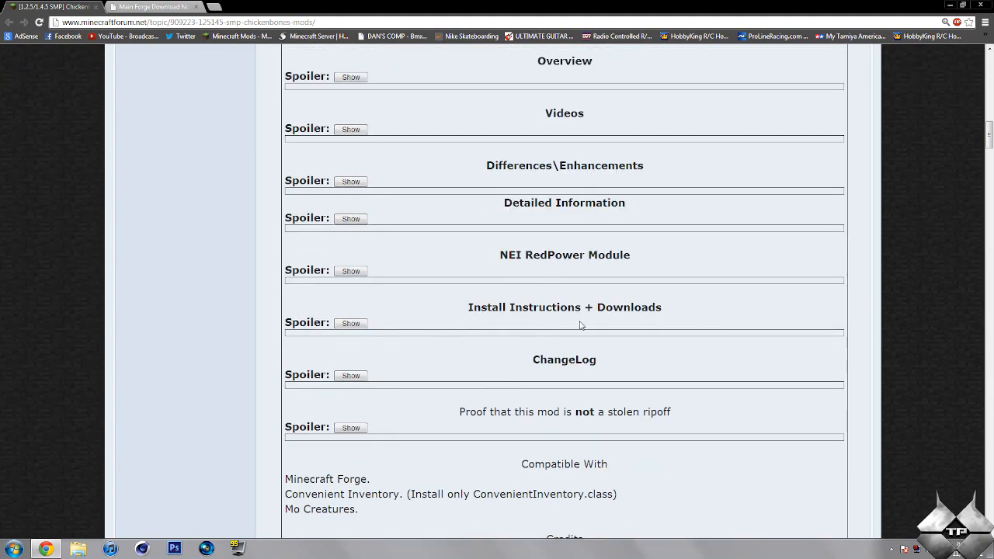
pyautogui.click(350, 323)
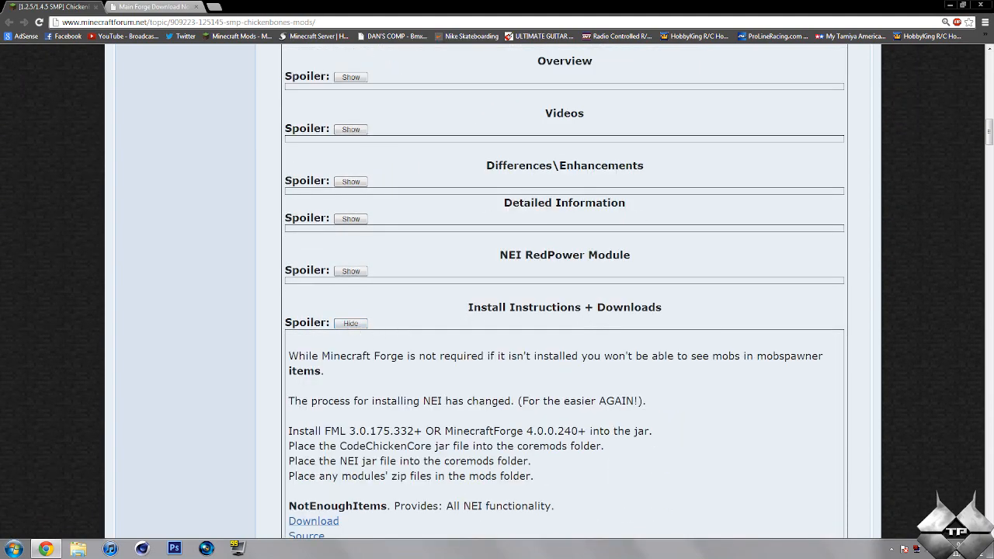
pyautogui.scroll(-3)
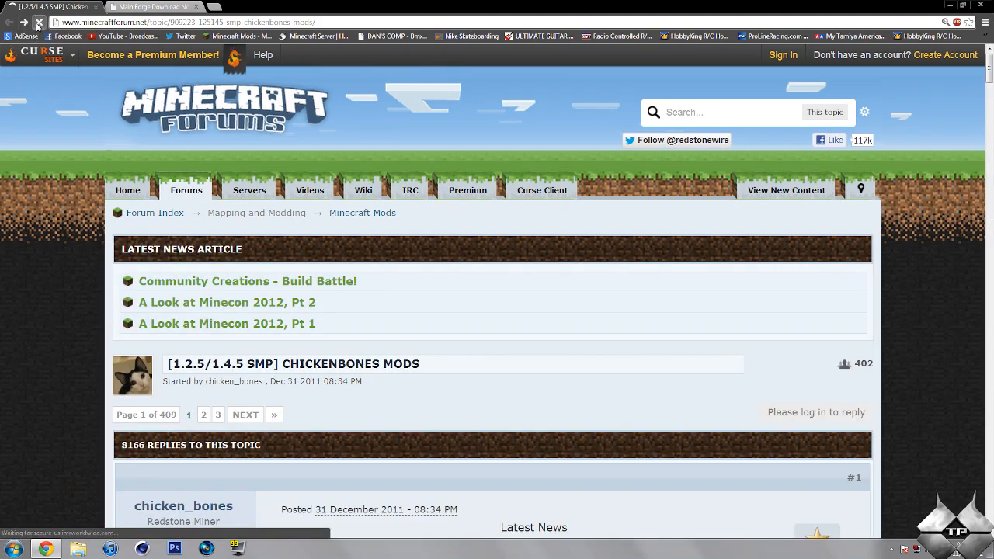
pyautogui.scroll(-3)
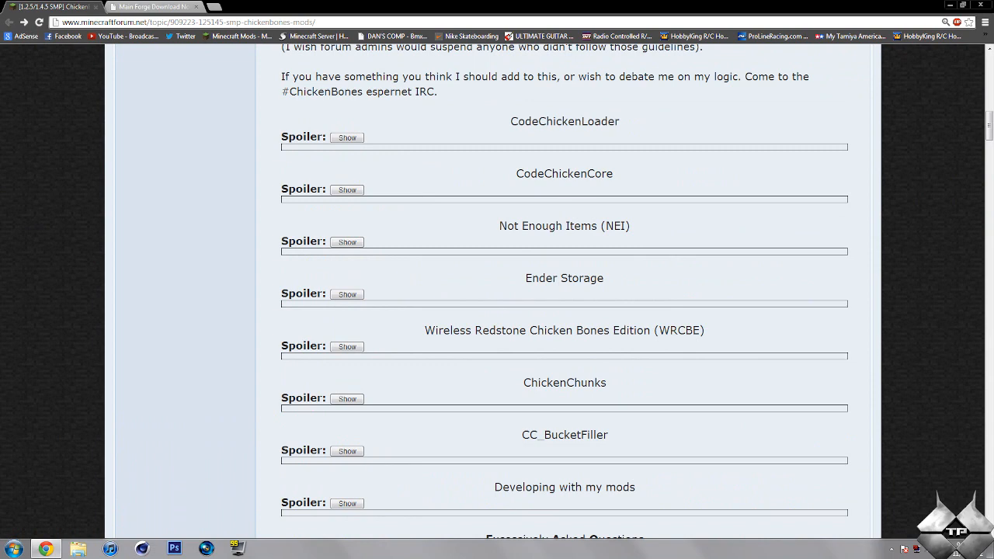
pyautogui.moveTo(656, 175)
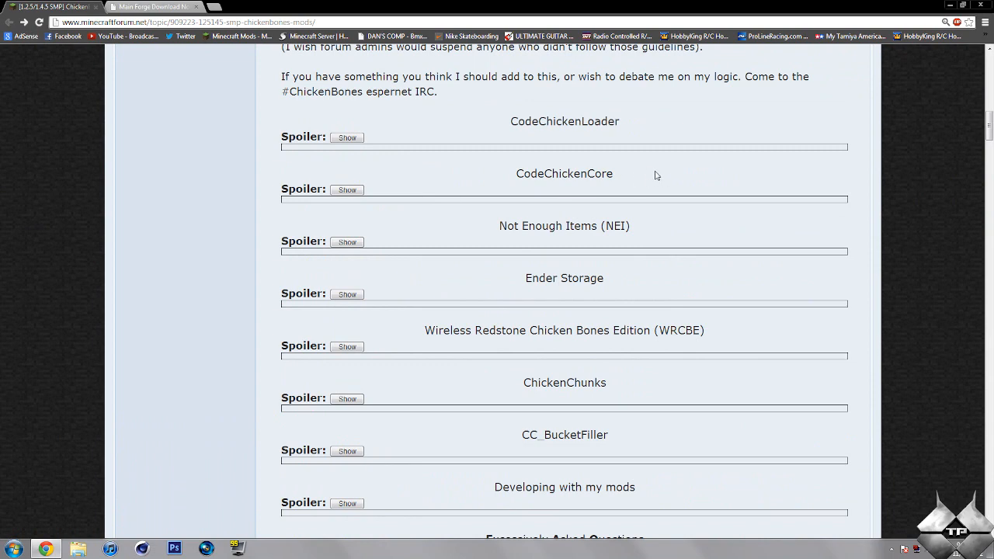
# Switch to the Main Forge Download tab and scroll to its download links.
pyautogui.click(151, 7)
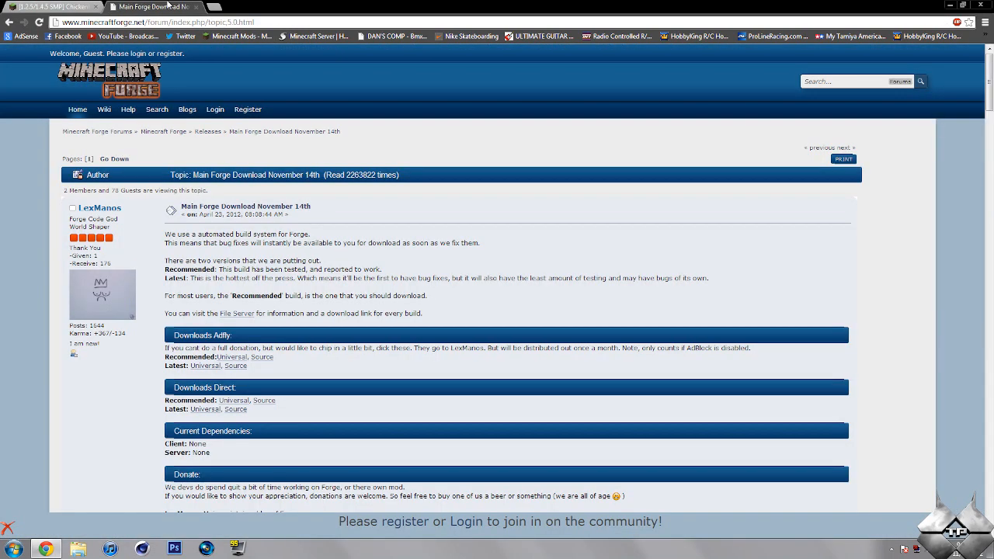
pyautogui.moveTo(272, 147)
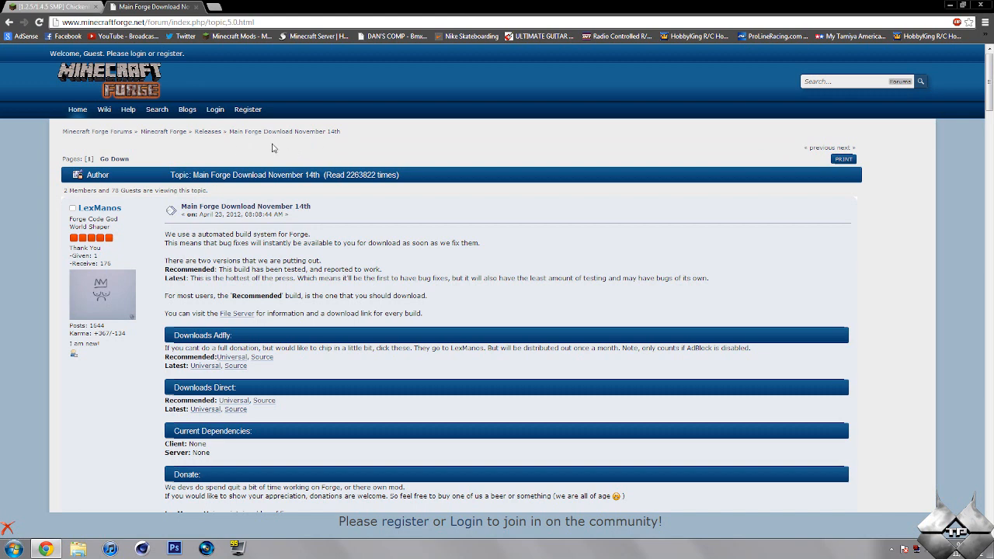
pyautogui.scroll(-3)
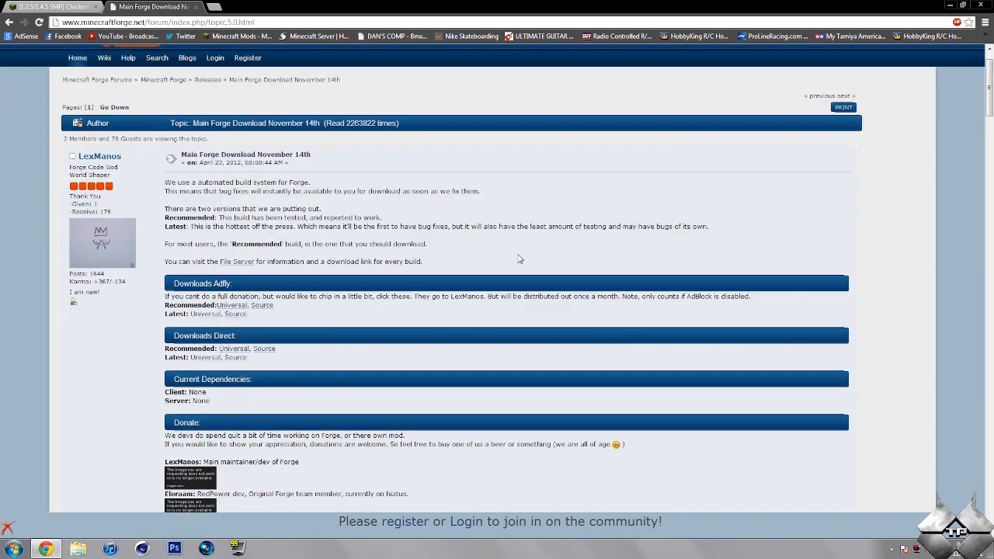
pyautogui.scroll(-3)
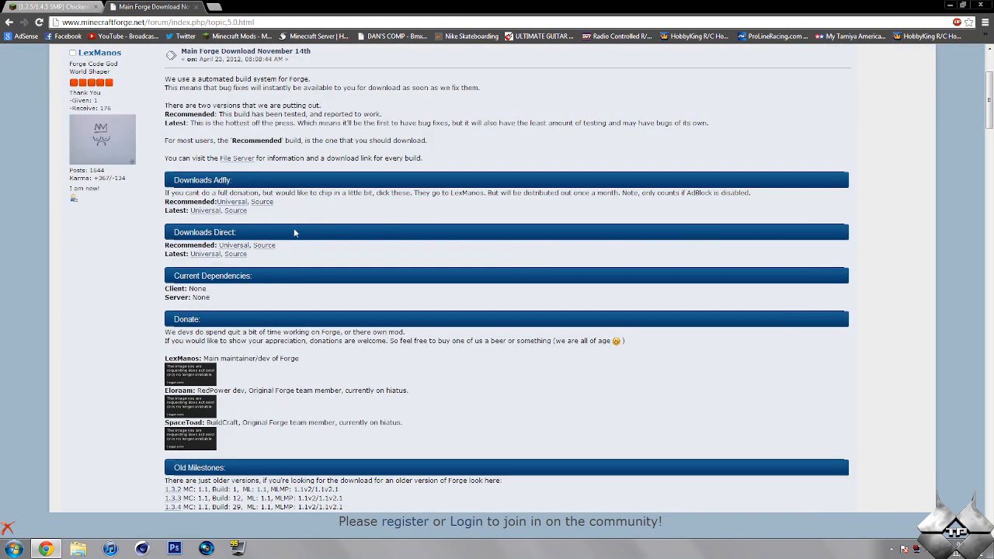
pyautogui.moveTo(316, 235)
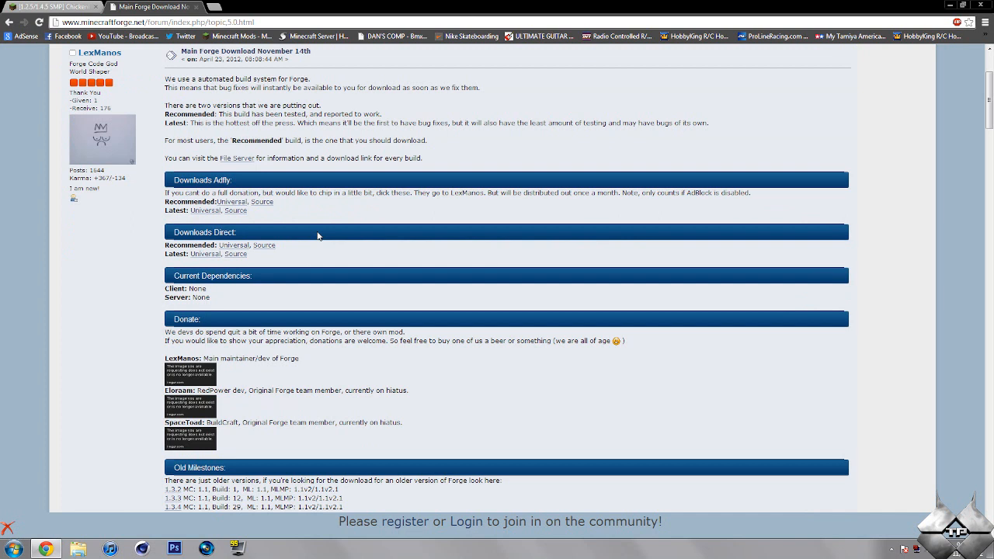
pyautogui.moveTo(323, 253)
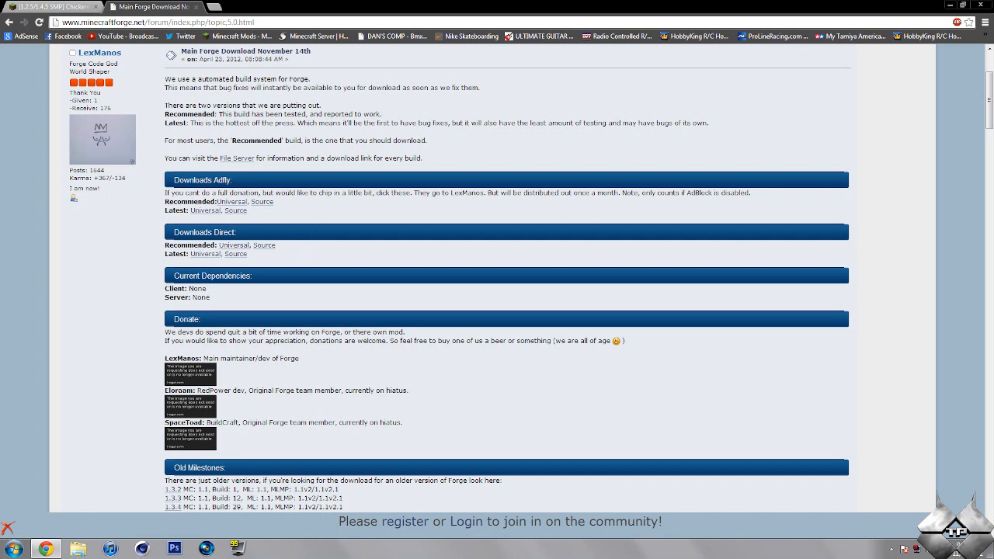
pyautogui.moveTo(303, 224)
pyautogui.write('%')
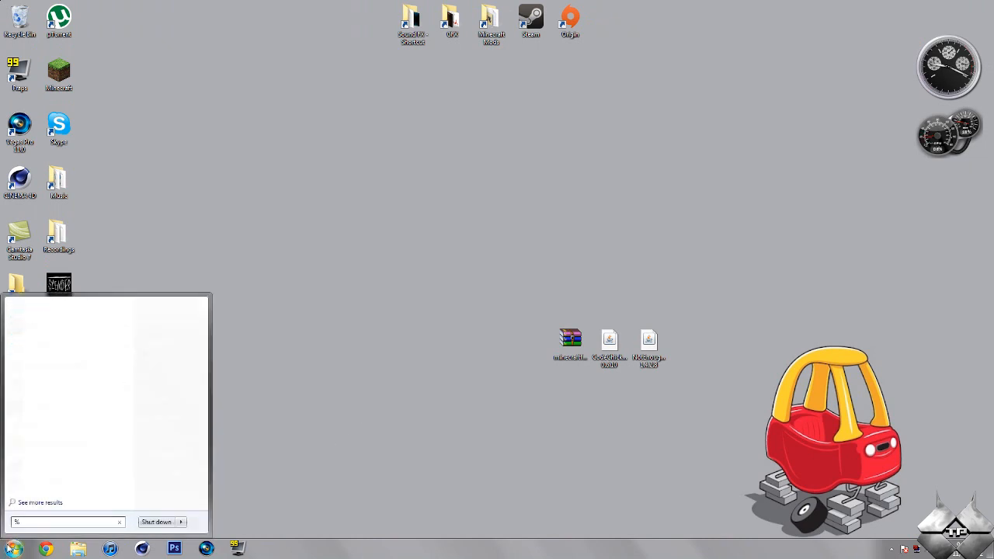
# Open minecraft.jar from %appdata%\.minecraft\bin with WinRAR archiver.
pyautogui.write('appdata%')
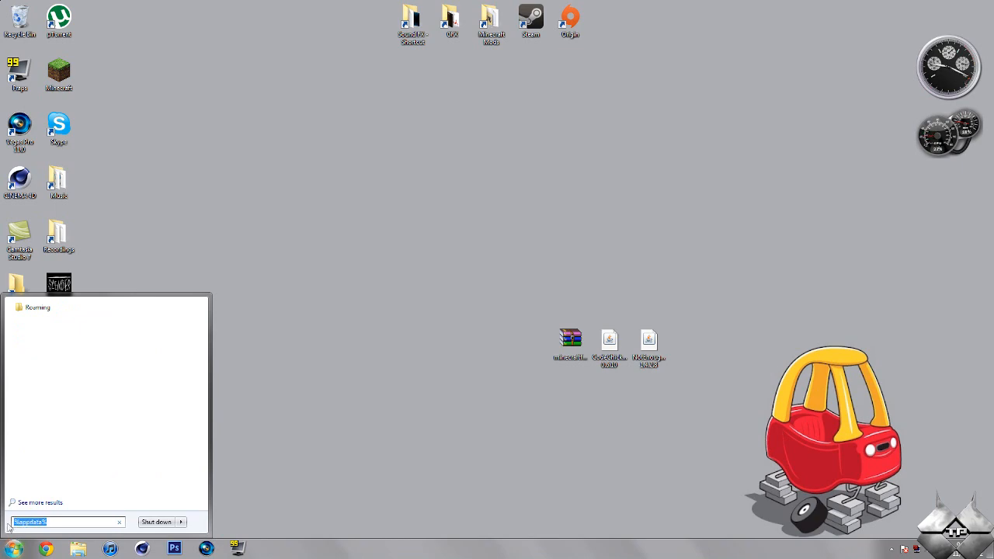
pyautogui.press('enter')
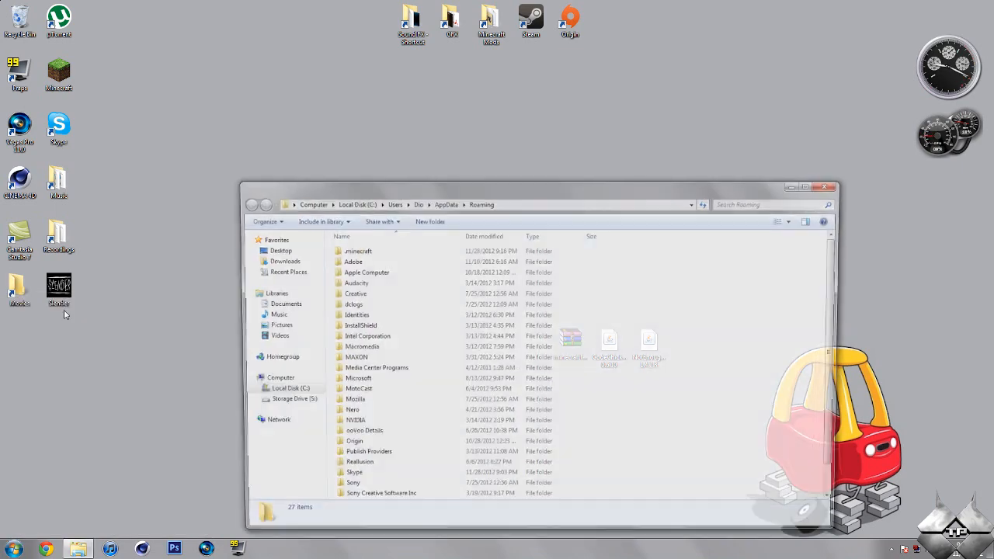
pyautogui.doubleClick(358, 251)
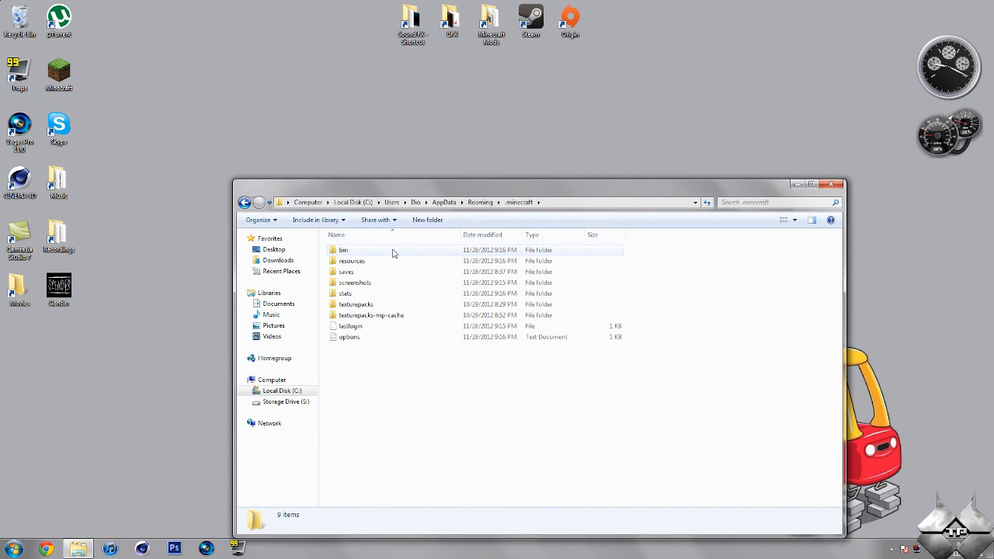
pyautogui.doubleClick(343, 249)
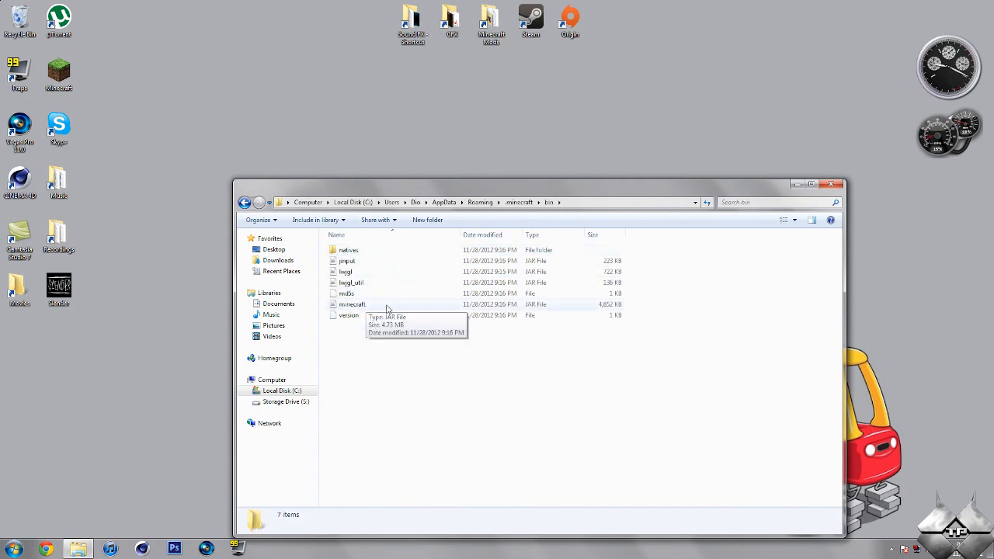
pyautogui.rightClick(350, 304)
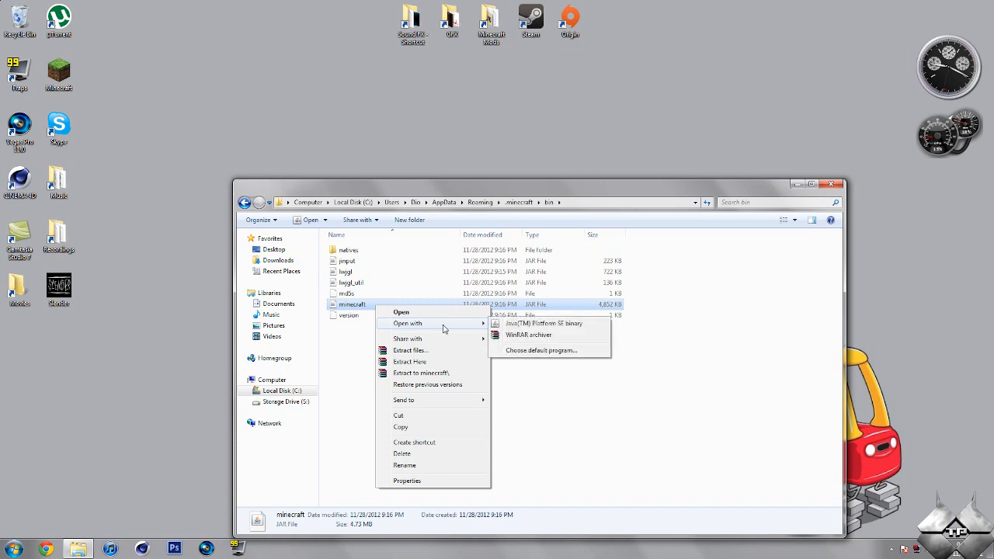
pyautogui.moveTo(528, 334)
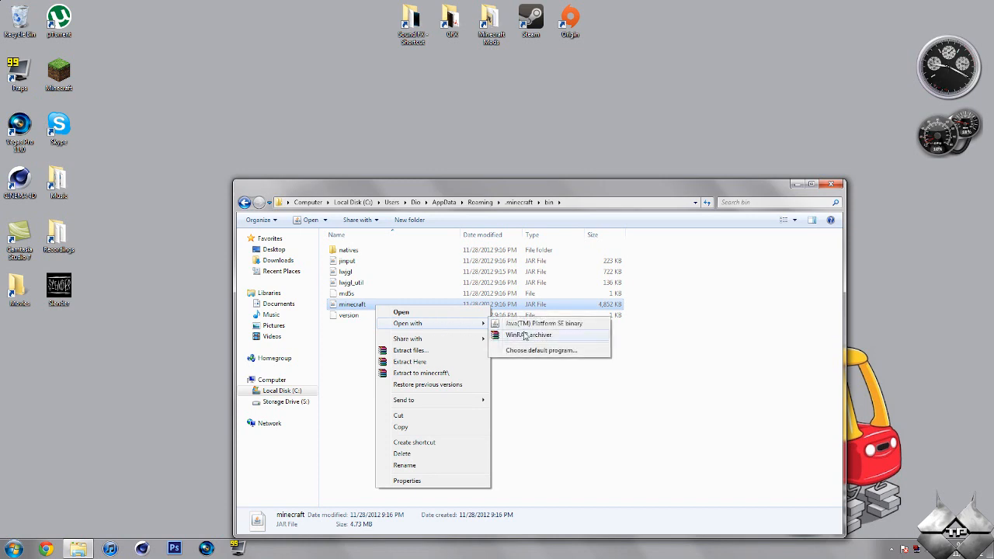
pyautogui.click(528, 335)
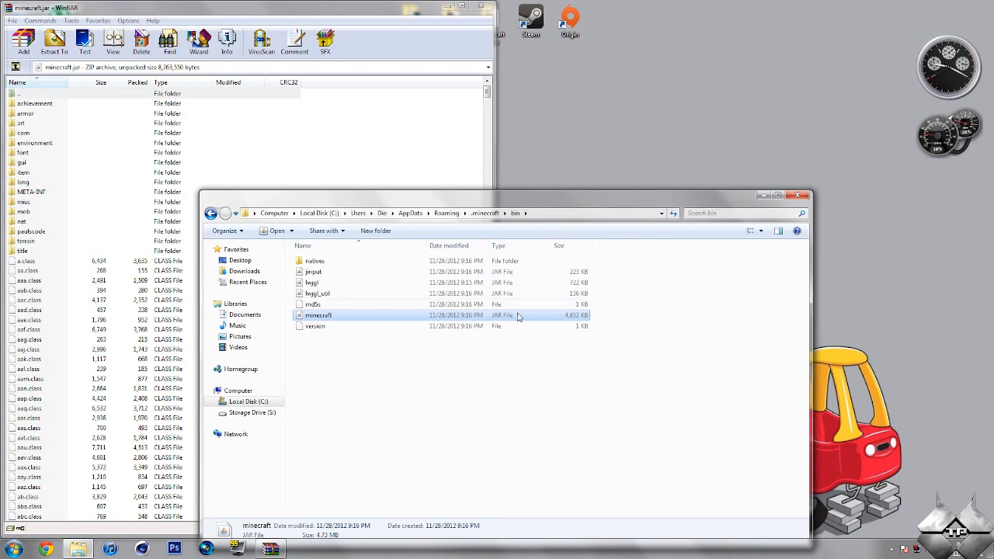
pyautogui.moveTo(732, 312)
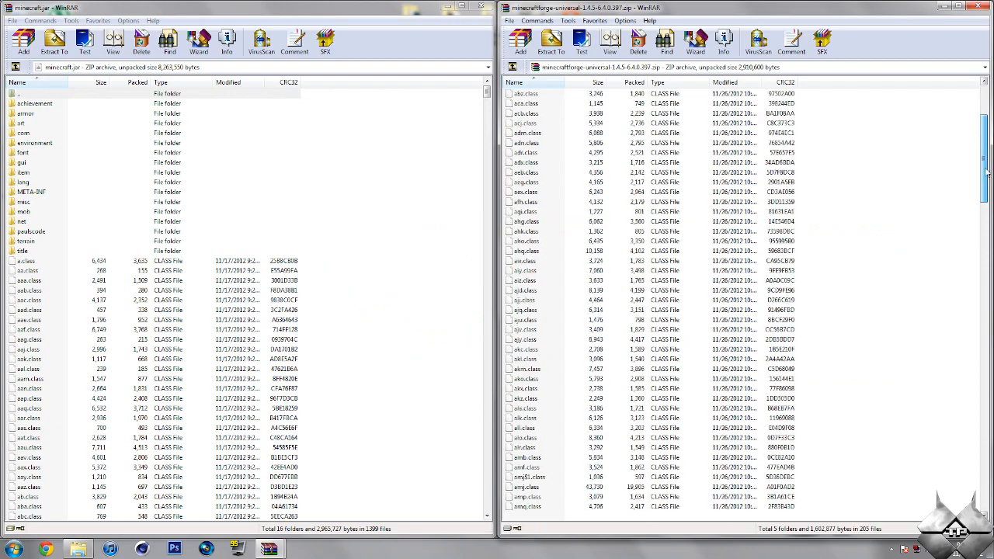
# Merge all Forge files into minecraft.jar, delete META-INF, and close WinRAR.
pyautogui.scroll(-3)
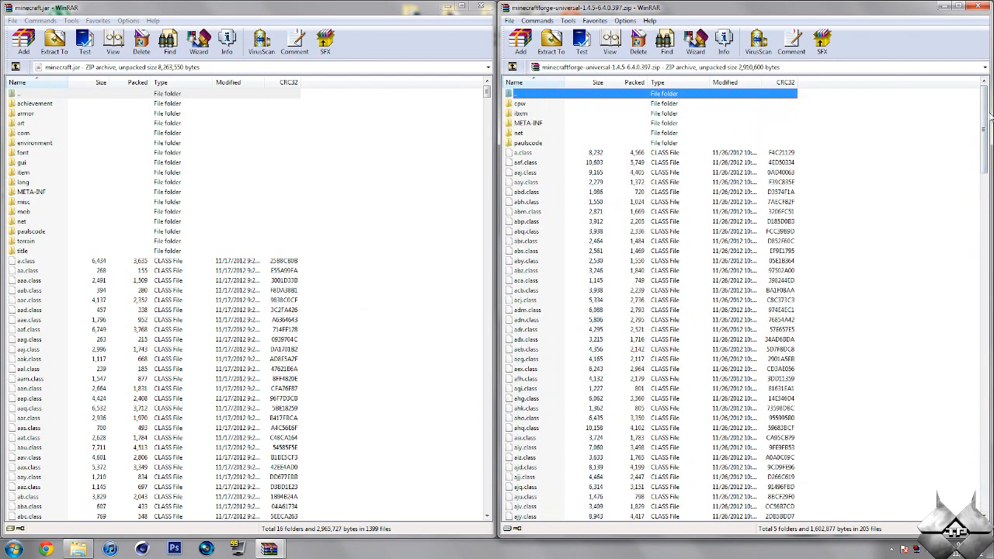
pyautogui.press('ctrl+a')
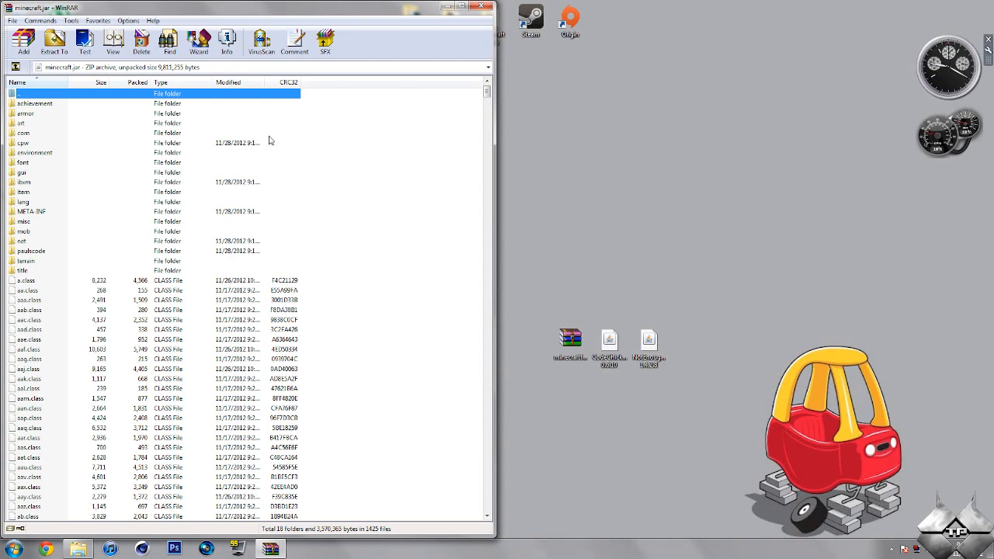
pyautogui.moveTo(40, 214)
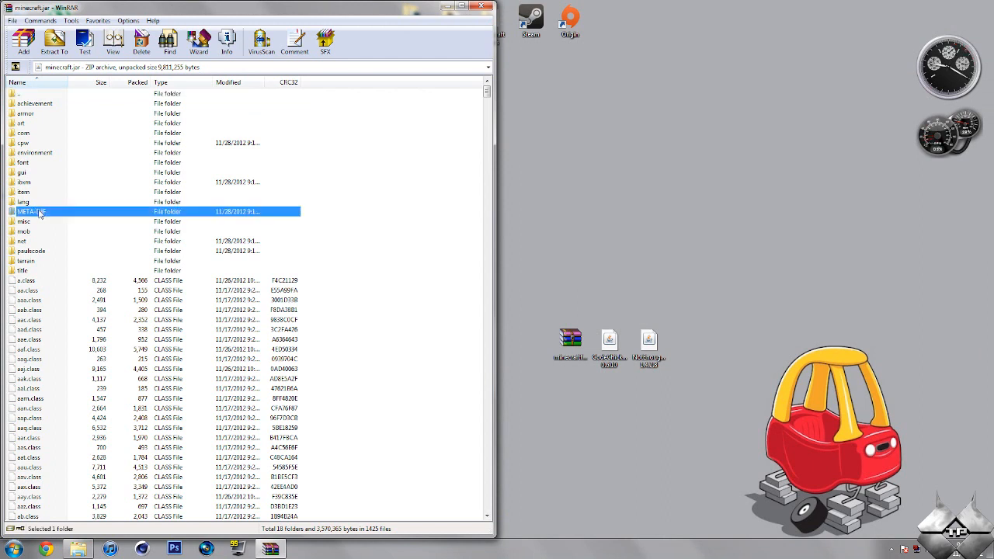
pyautogui.rightClick(31, 211)
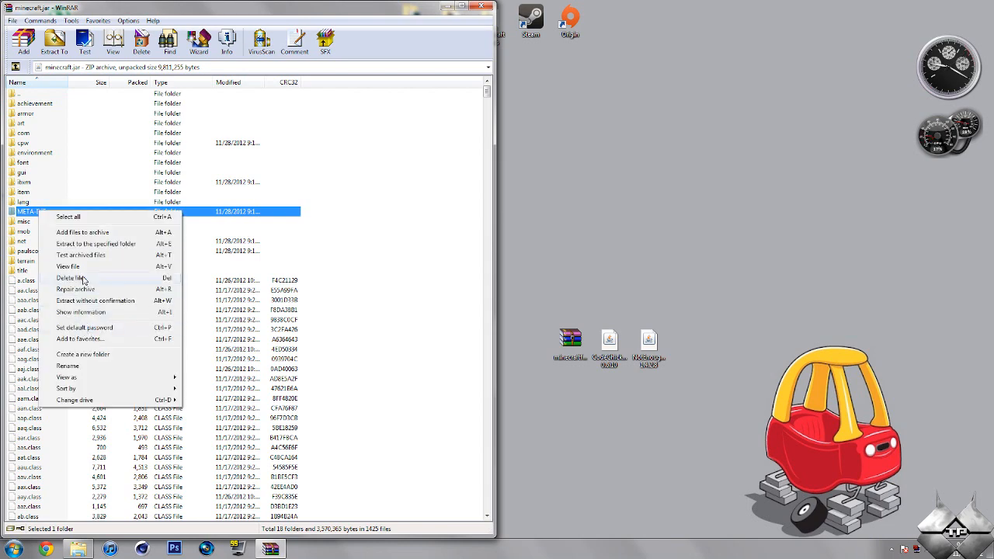
pyautogui.click(71, 277)
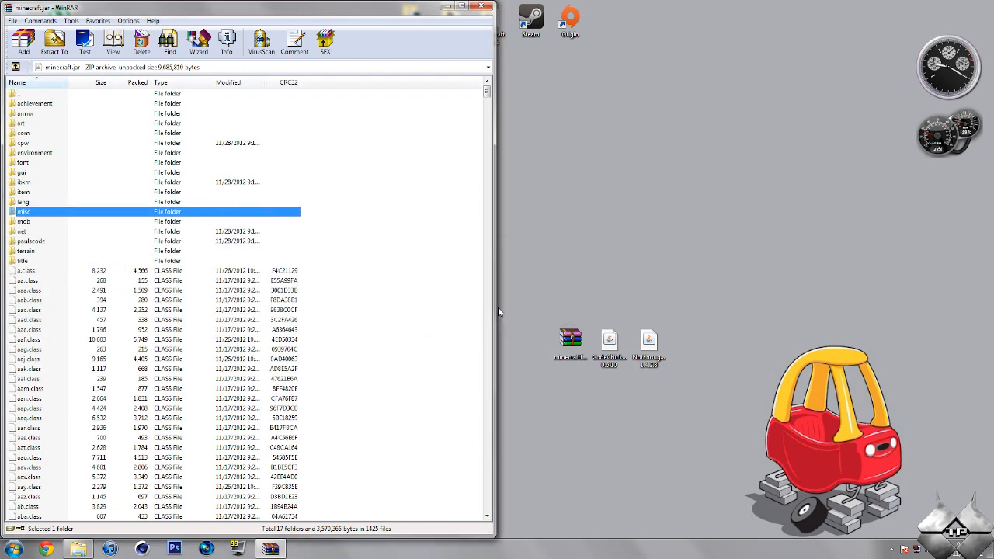
pyautogui.moveTo(392, 265)
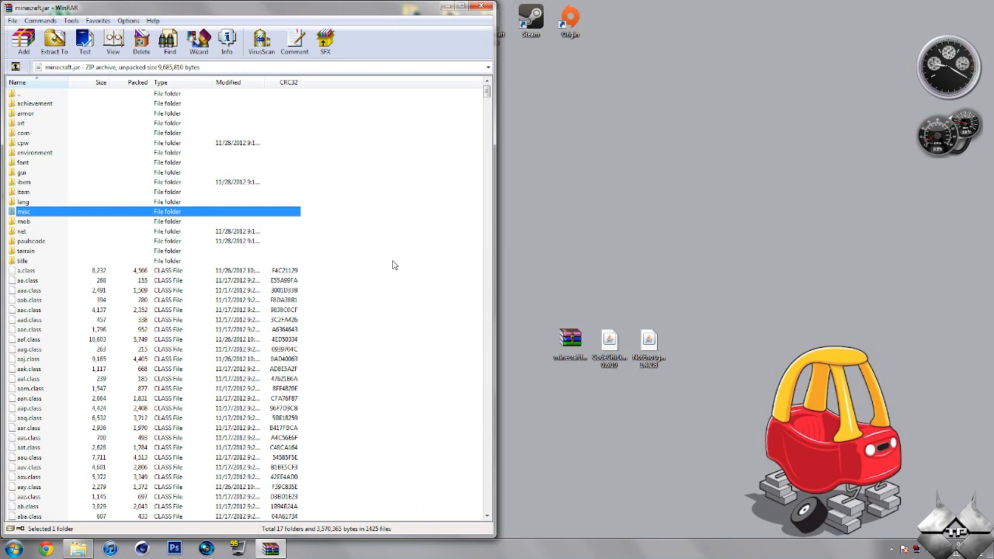
pyautogui.moveTo(374, 227)
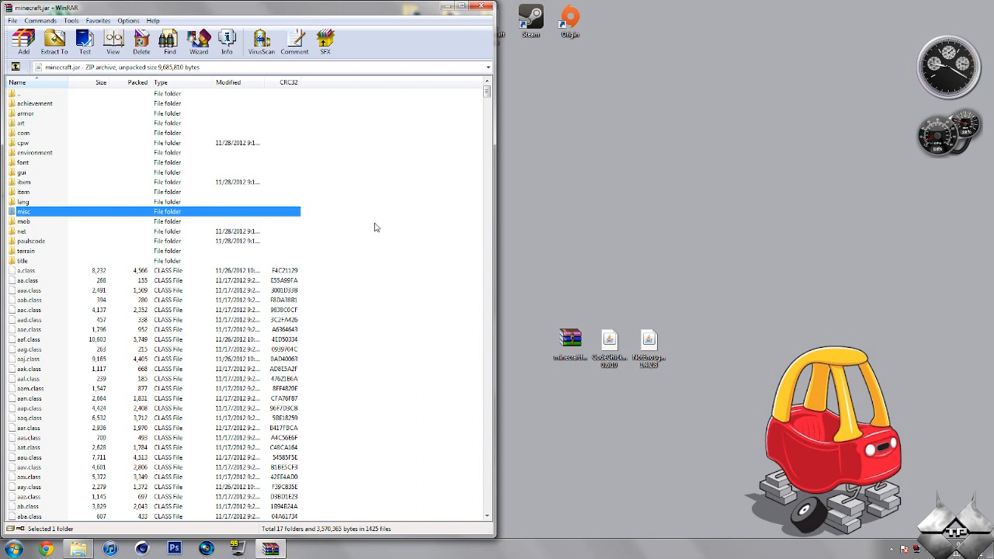
pyautogui.moveTo(379, 222)
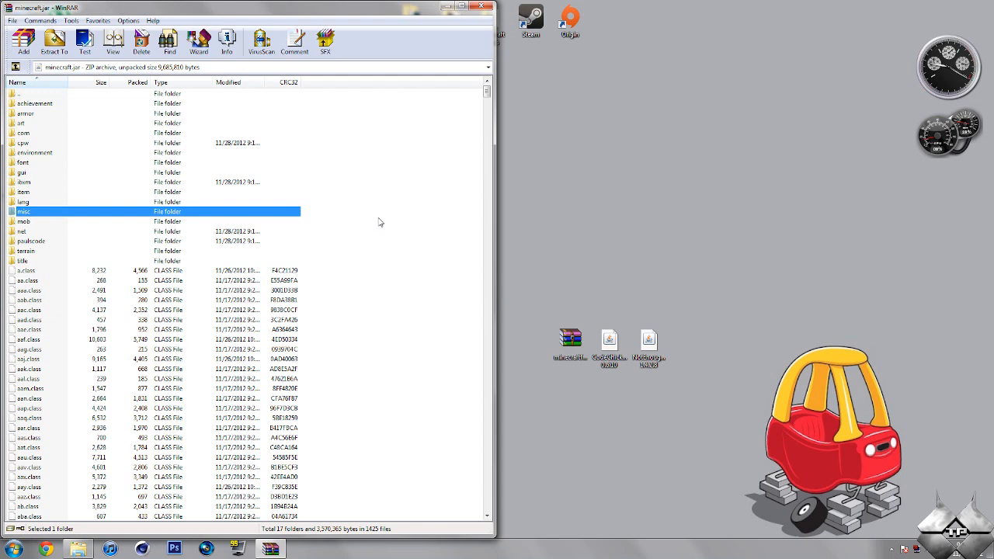
pyautogui.click(460, 7)
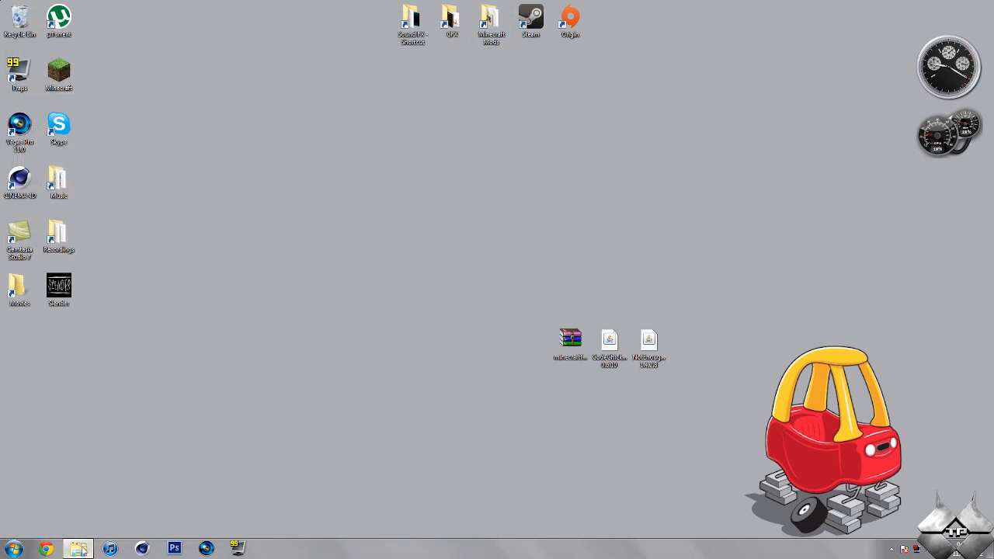
# Make a coremods folder in .minecraft holding CodeChickenCore 0.6.10 and NotEnoughItems 1.4.2.8.
pyautogui.click(76, 549)
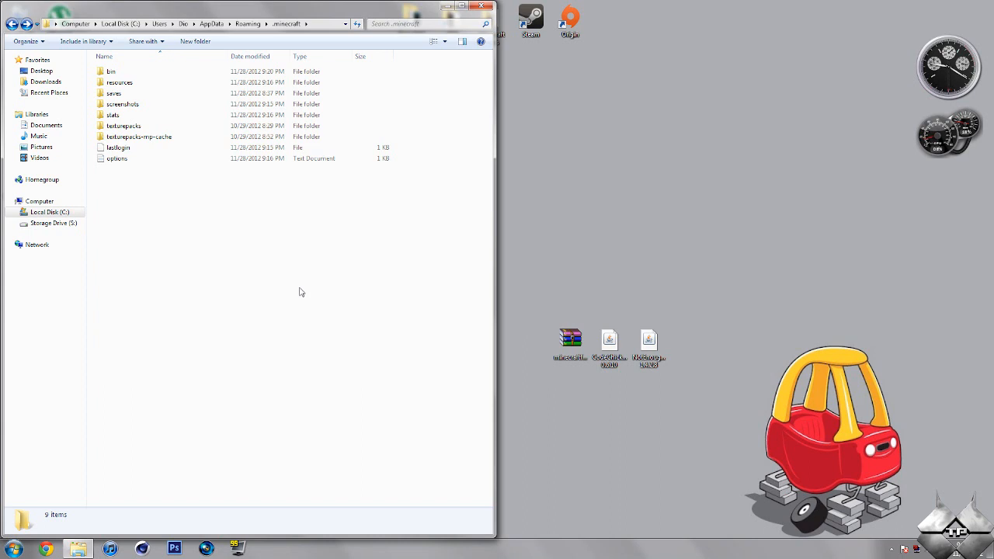
pyautogui.moveTo(287, 241)
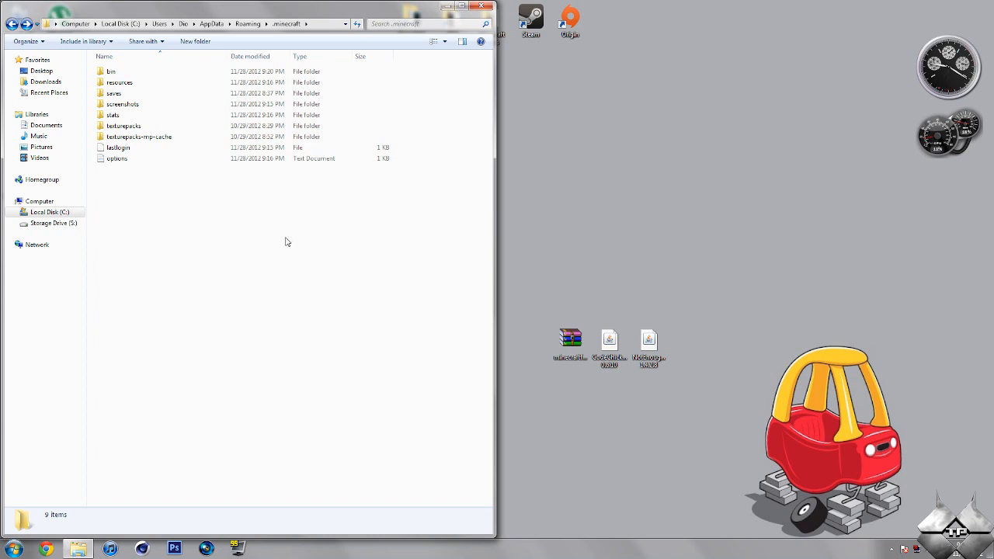
pyautogui.moveTo(242, 253)
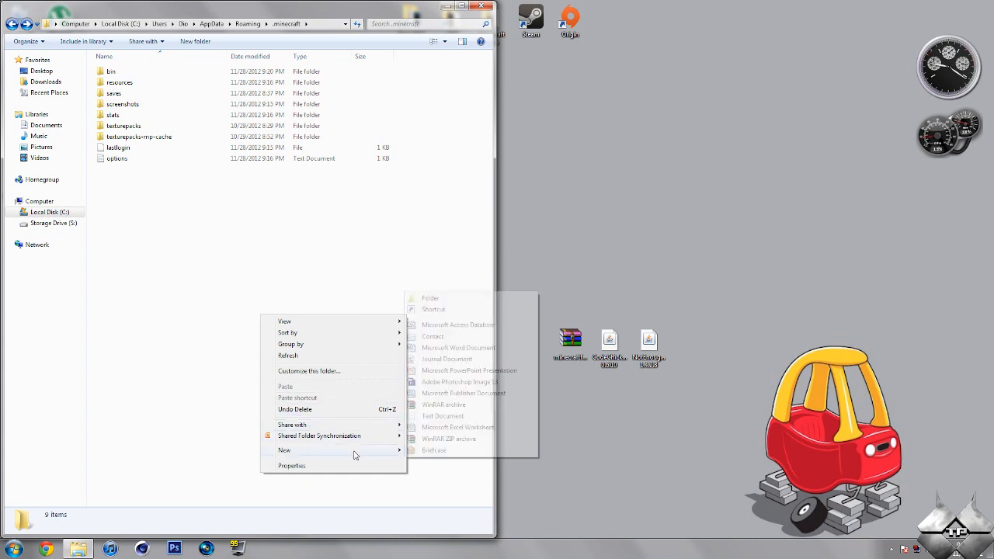
pyautogui.click(430, 297)
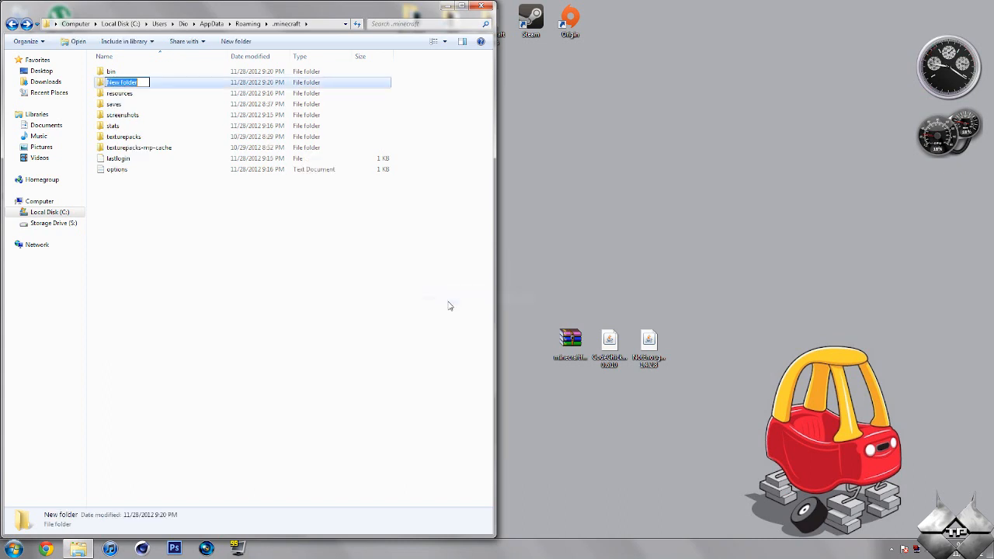
pyautogui.moveTo(380, 293)
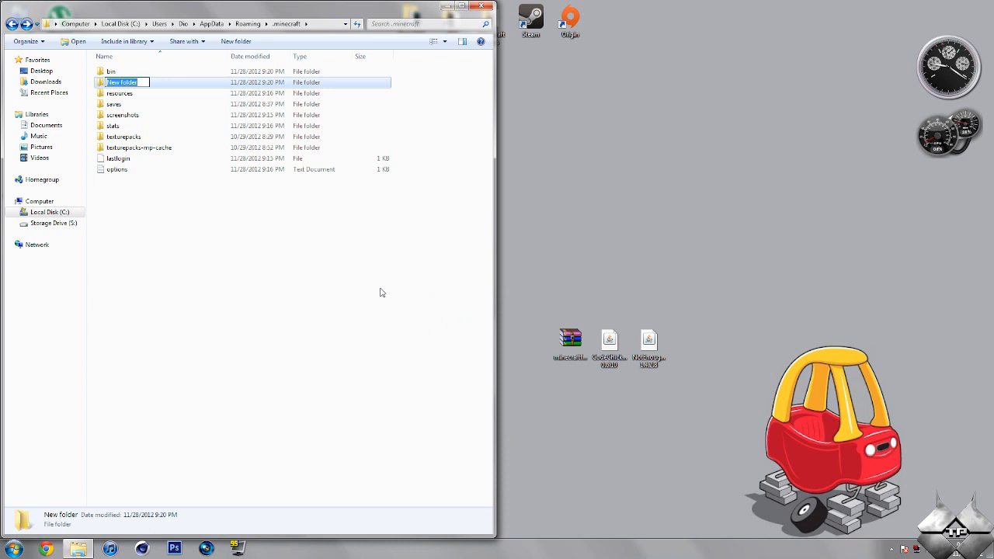
pyautogui.write('d')
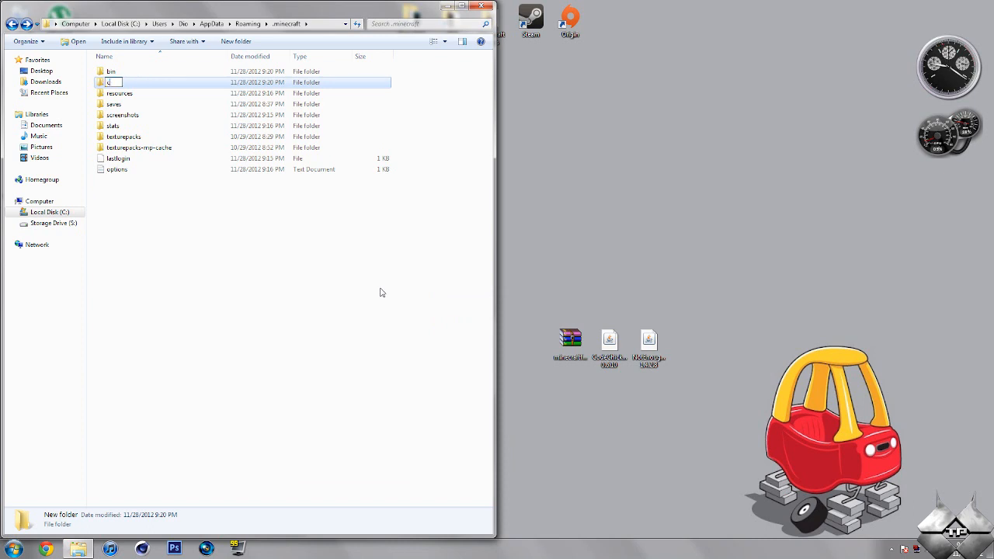
pyautogui.write('coremods')
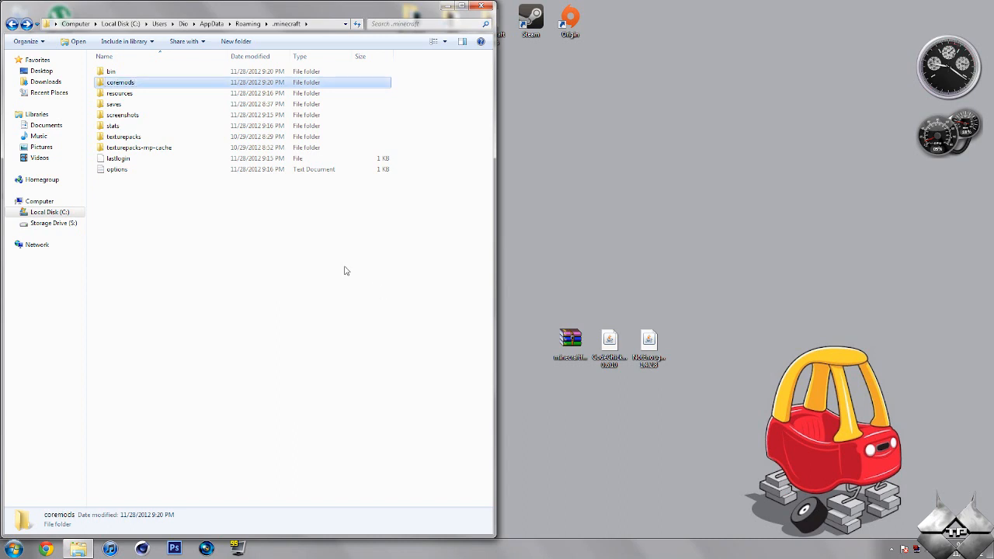
pyautogui.moveTo(174, 84)
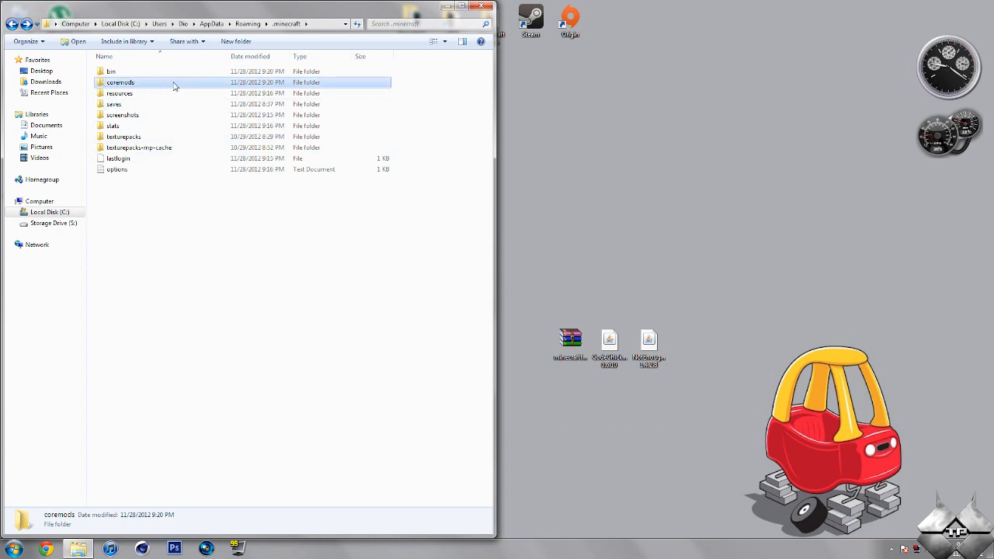
pyautogui.doubleClick(120, 82)
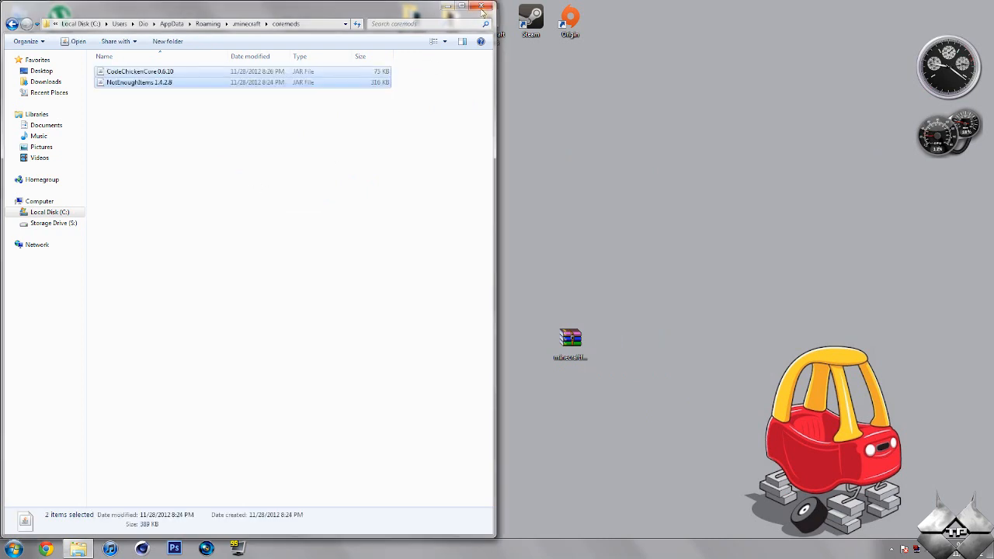
pyautogui.click(482, 6)
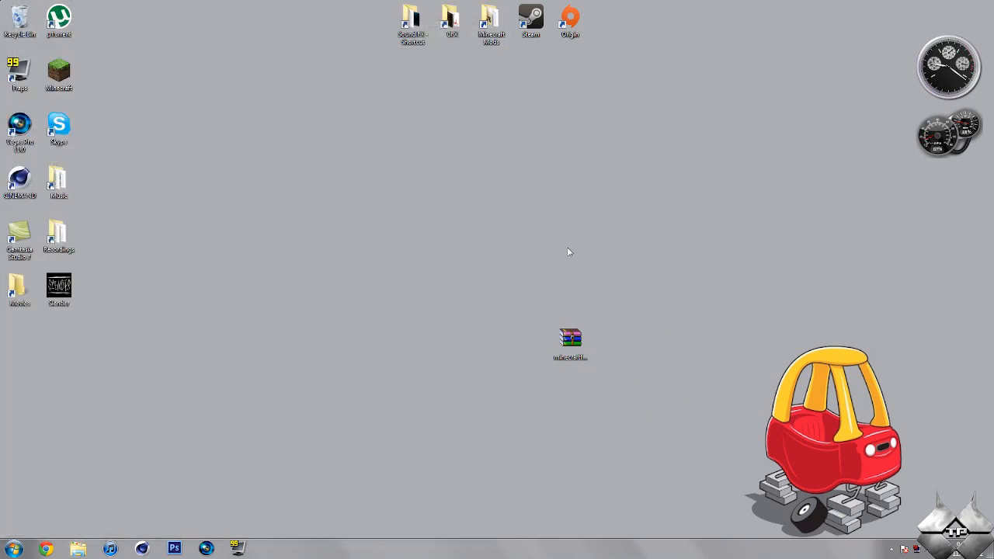